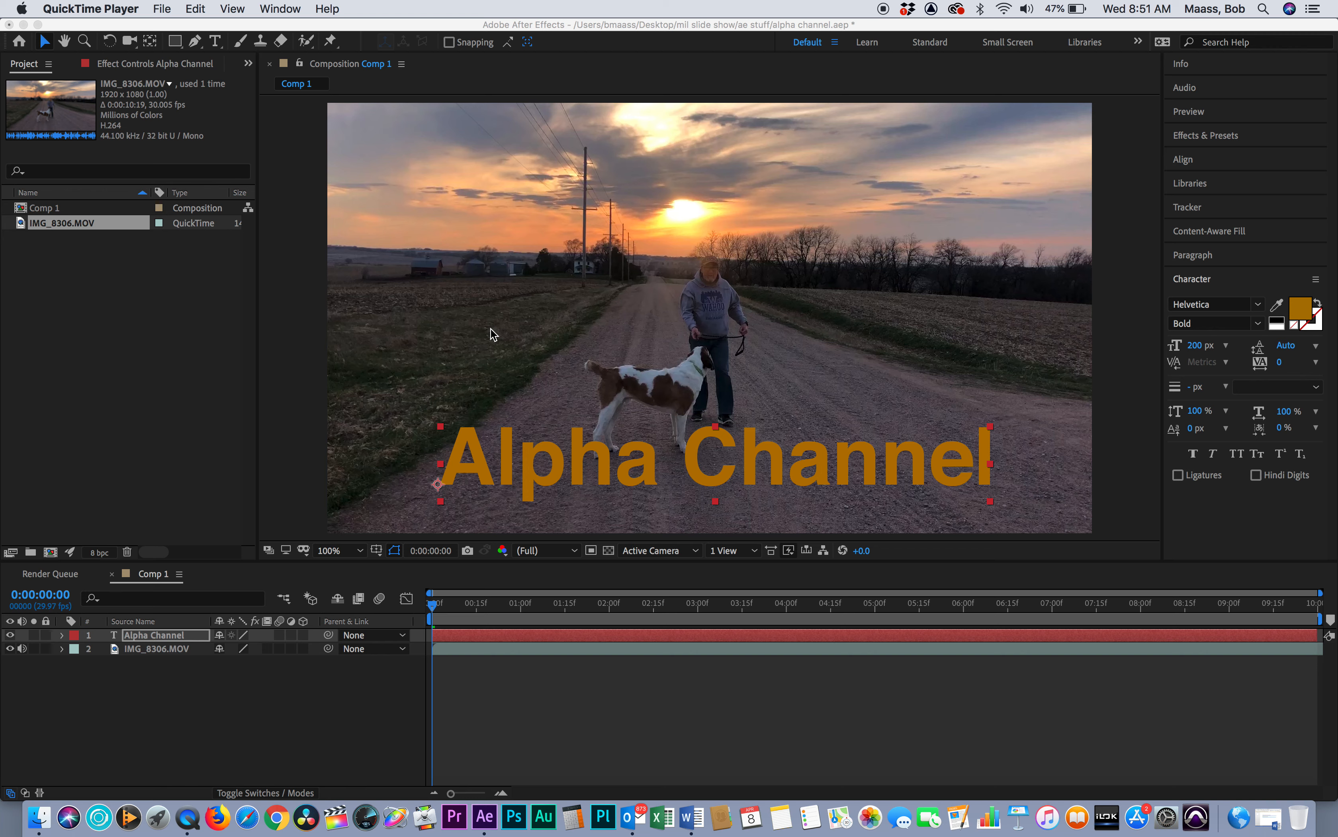
{"action": "mouse_move", "coordinate": [610, 264]}
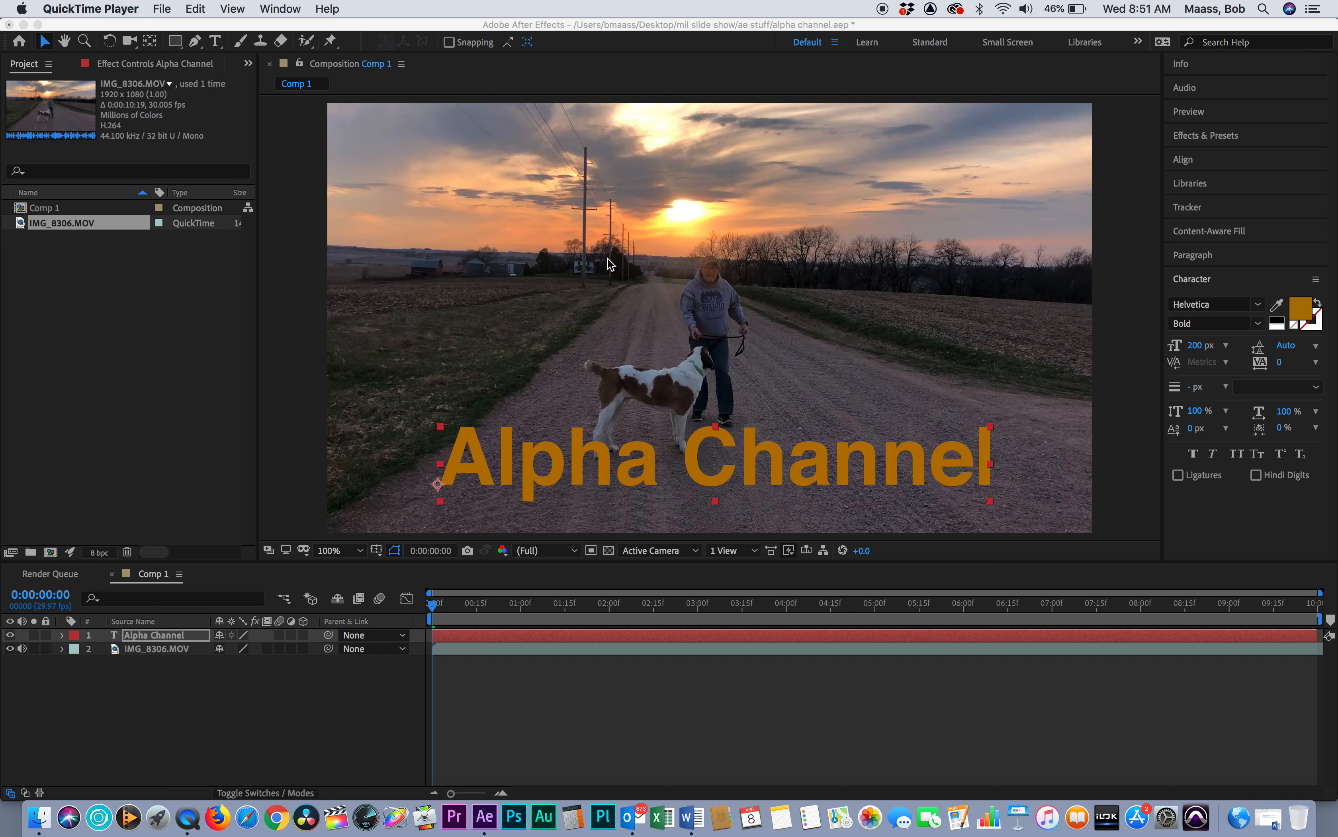
{"action": "mouse_move", "coordinate": [698, 275]}
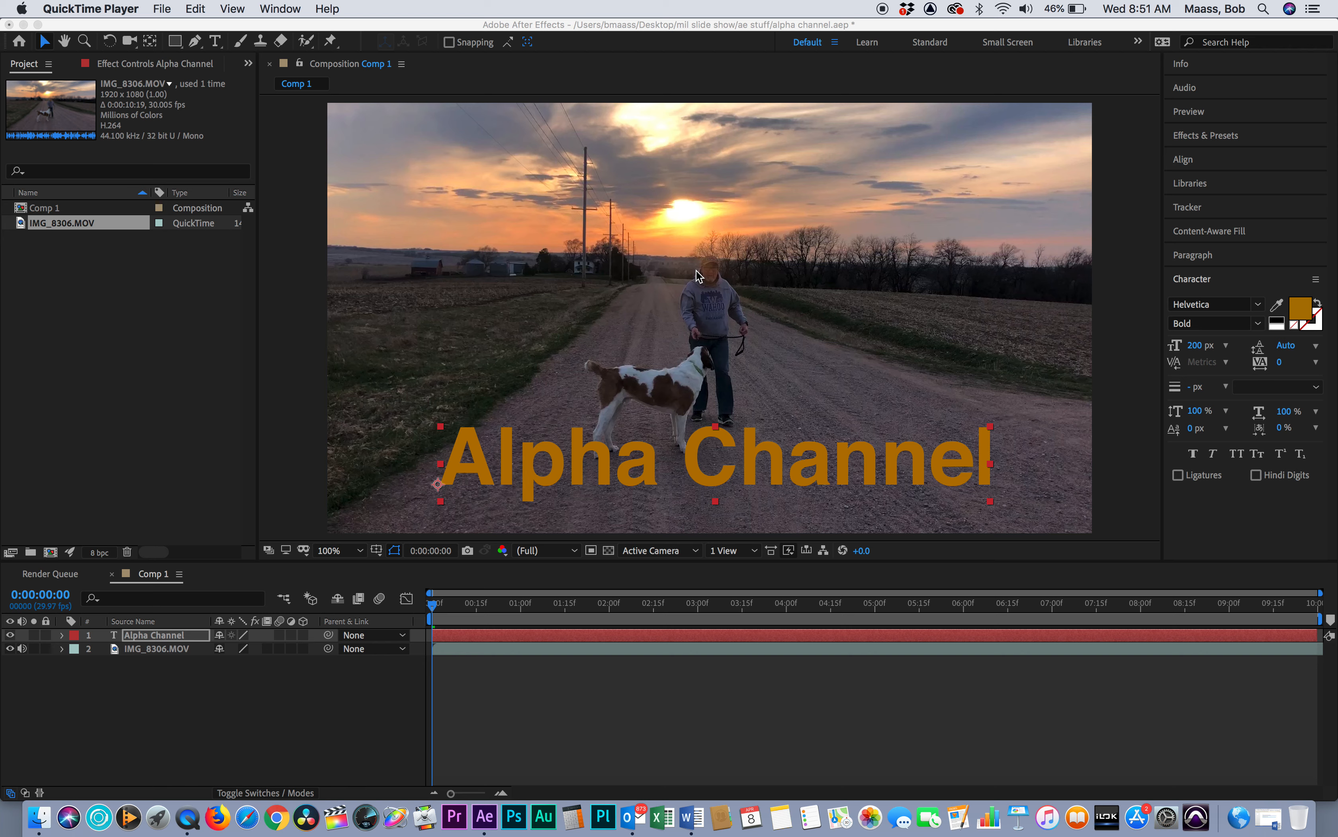
{"action": "mouse_move", "coordinate": [574, 261]}
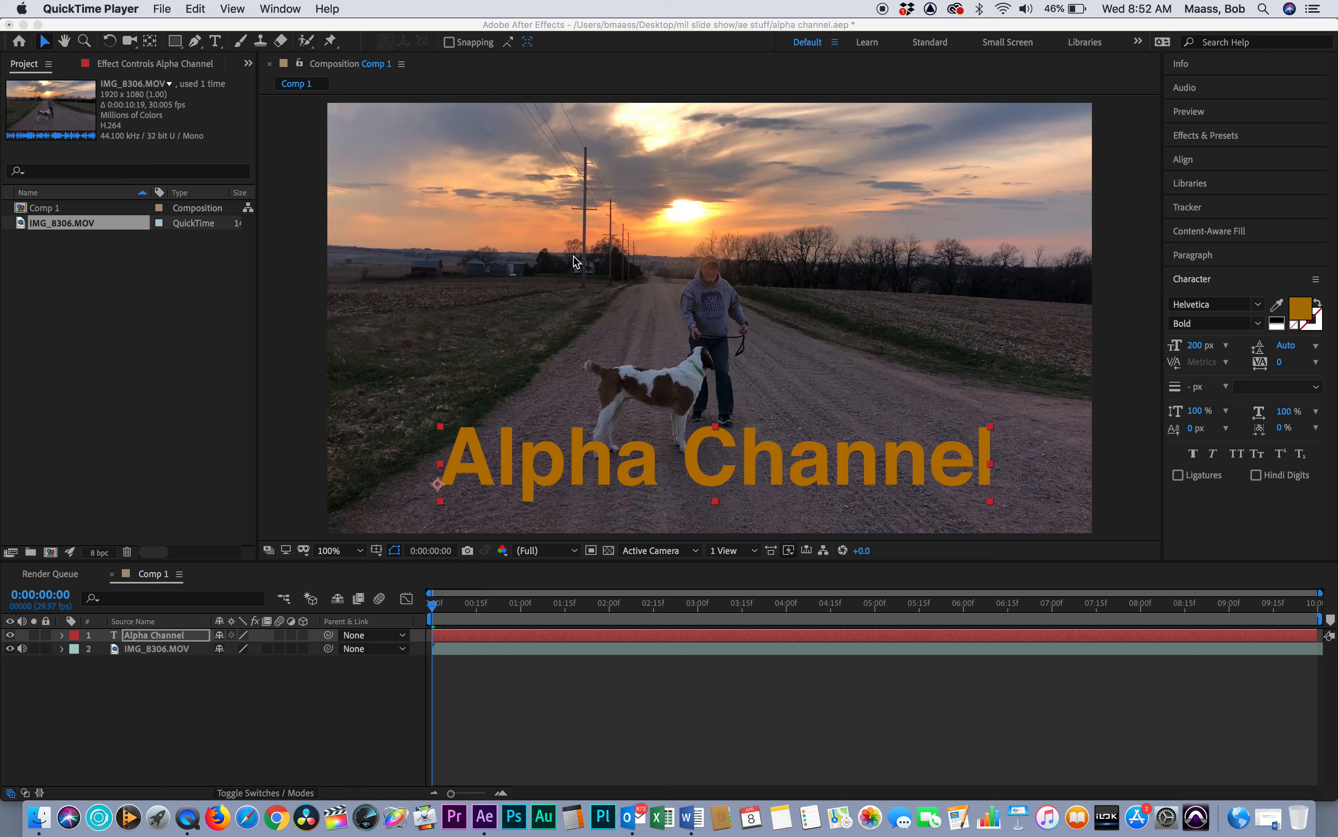
{"action": "mouse_move", "coordinate": [581, 370]}
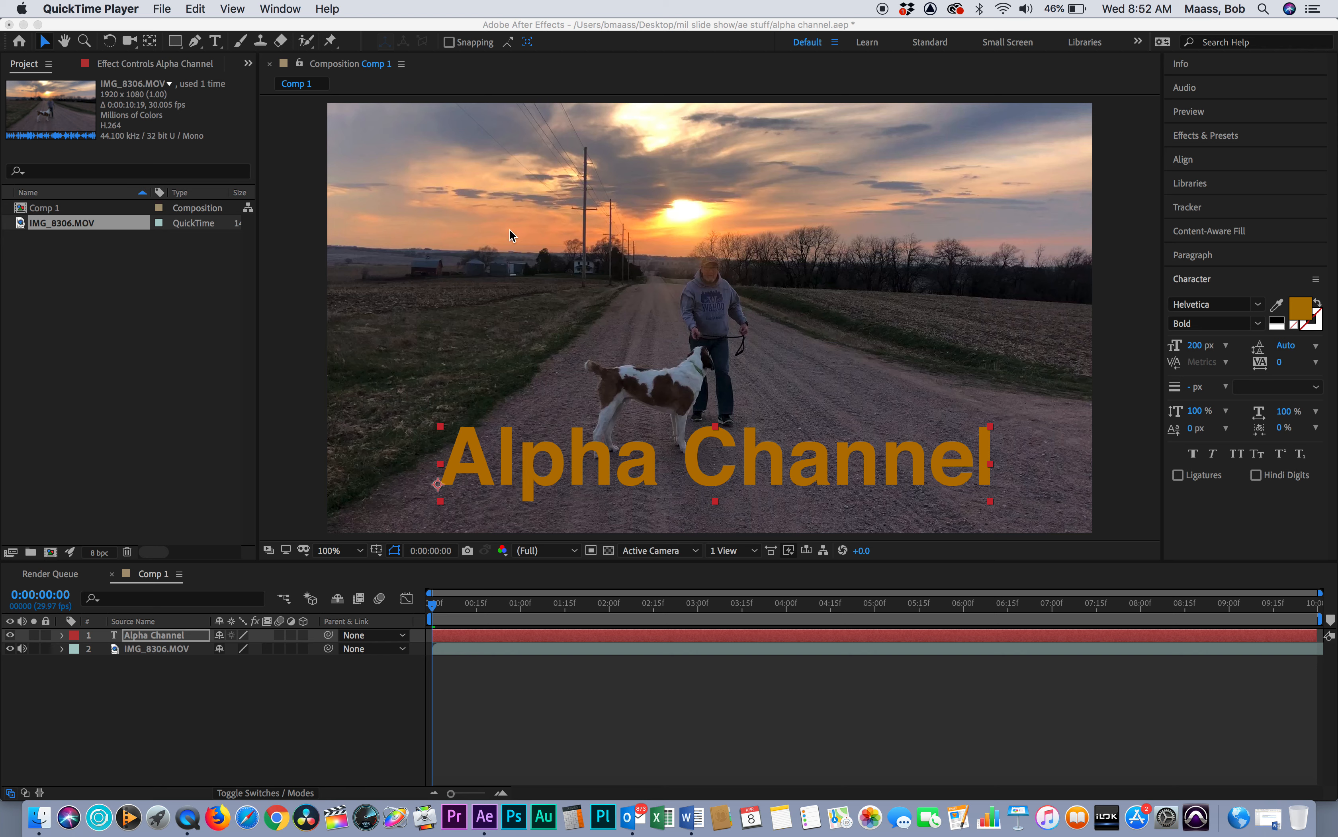
{"action": "mouse_move", "coordinate": [492, 433]}
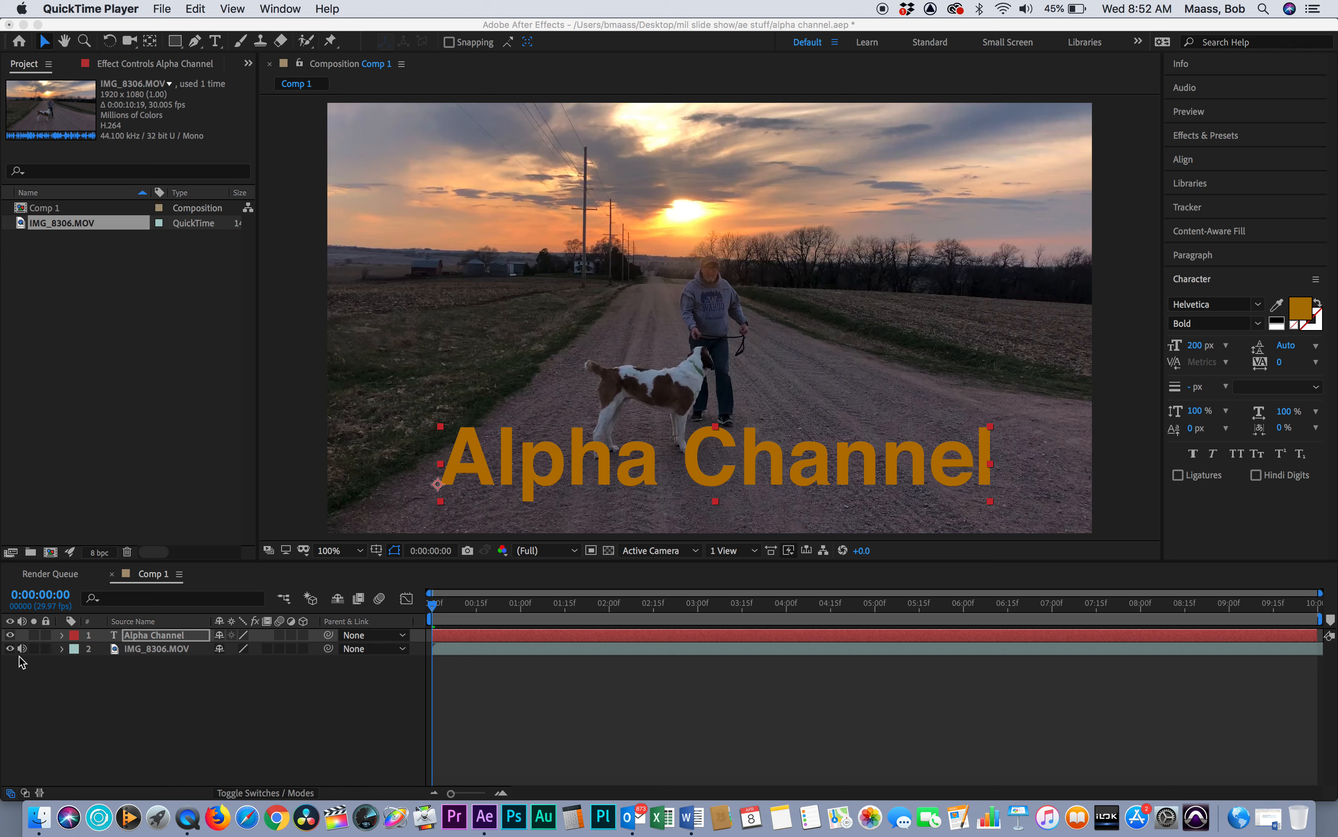
{"action": "mouse_move", "coordinate": [641, 470]}
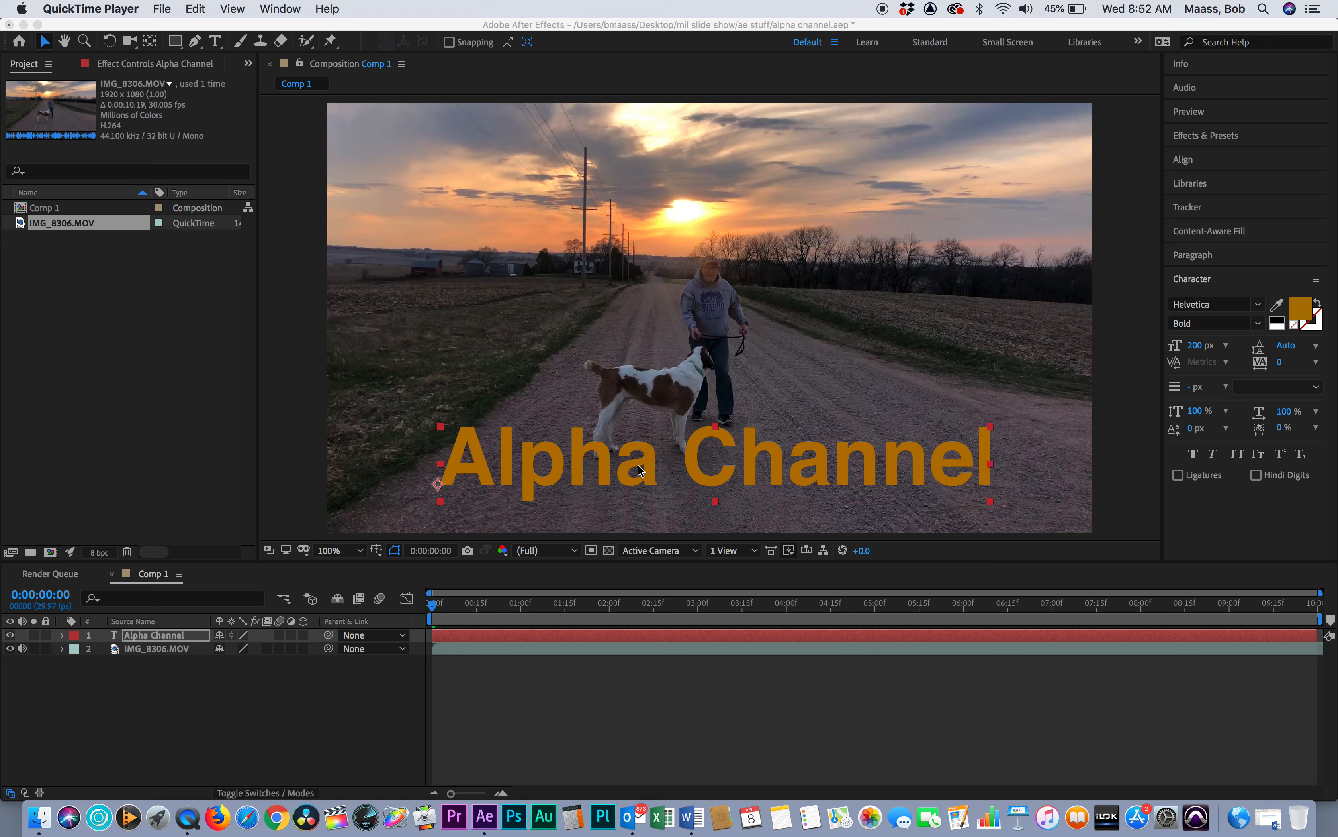
{"action": "mouse_move", "coordinate": [800, 373]}
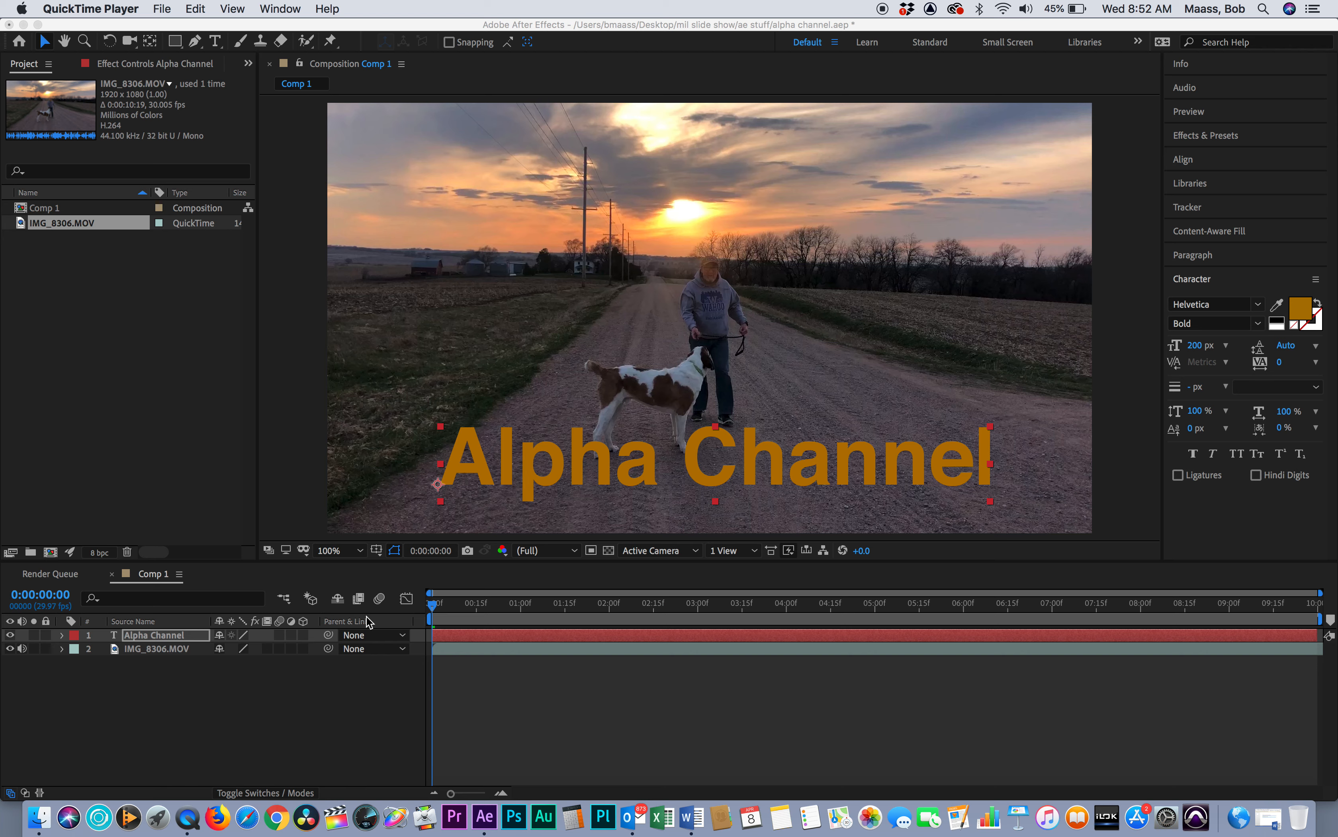
{"action": "mouse_move", "coordinate": [85, 653]}
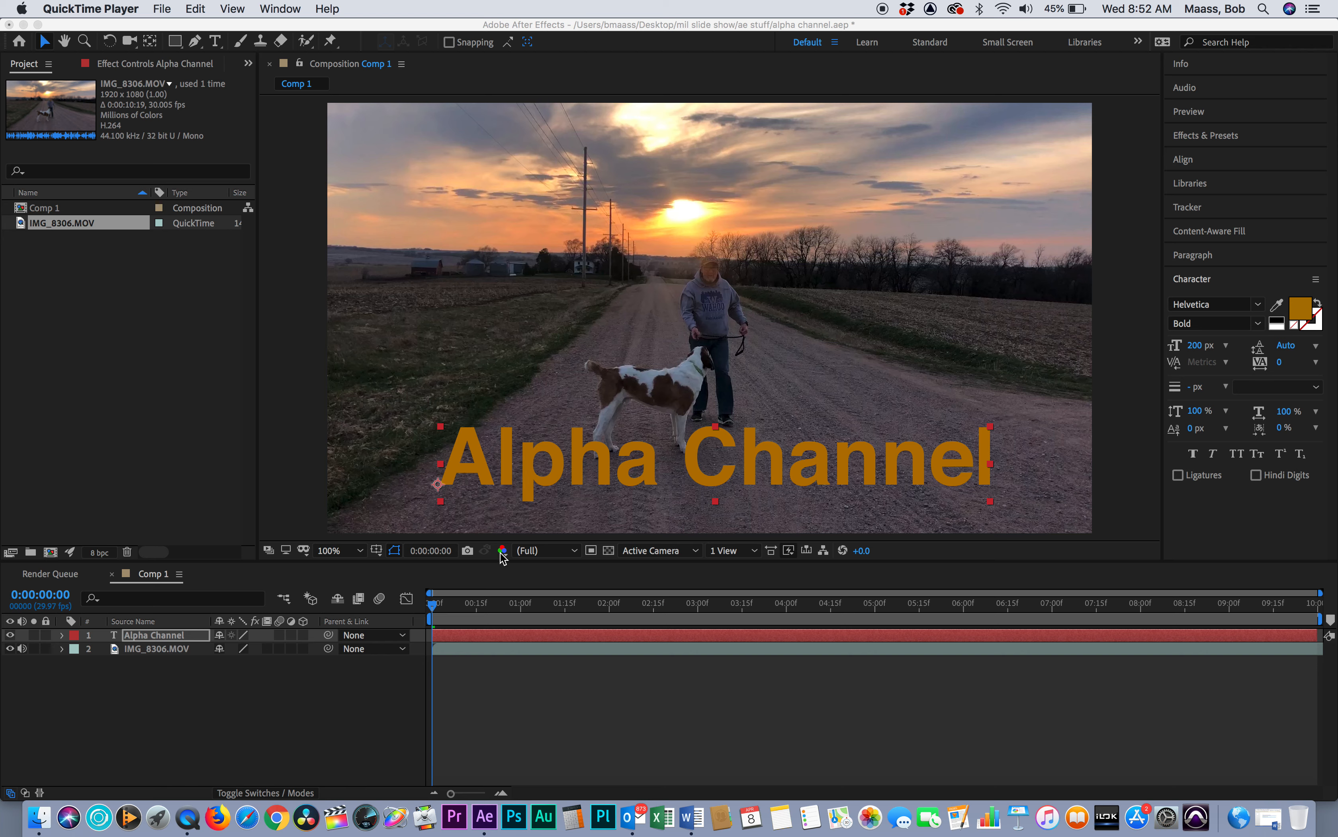
{"action": "mouse_move", "coordinate": [509, 567]}
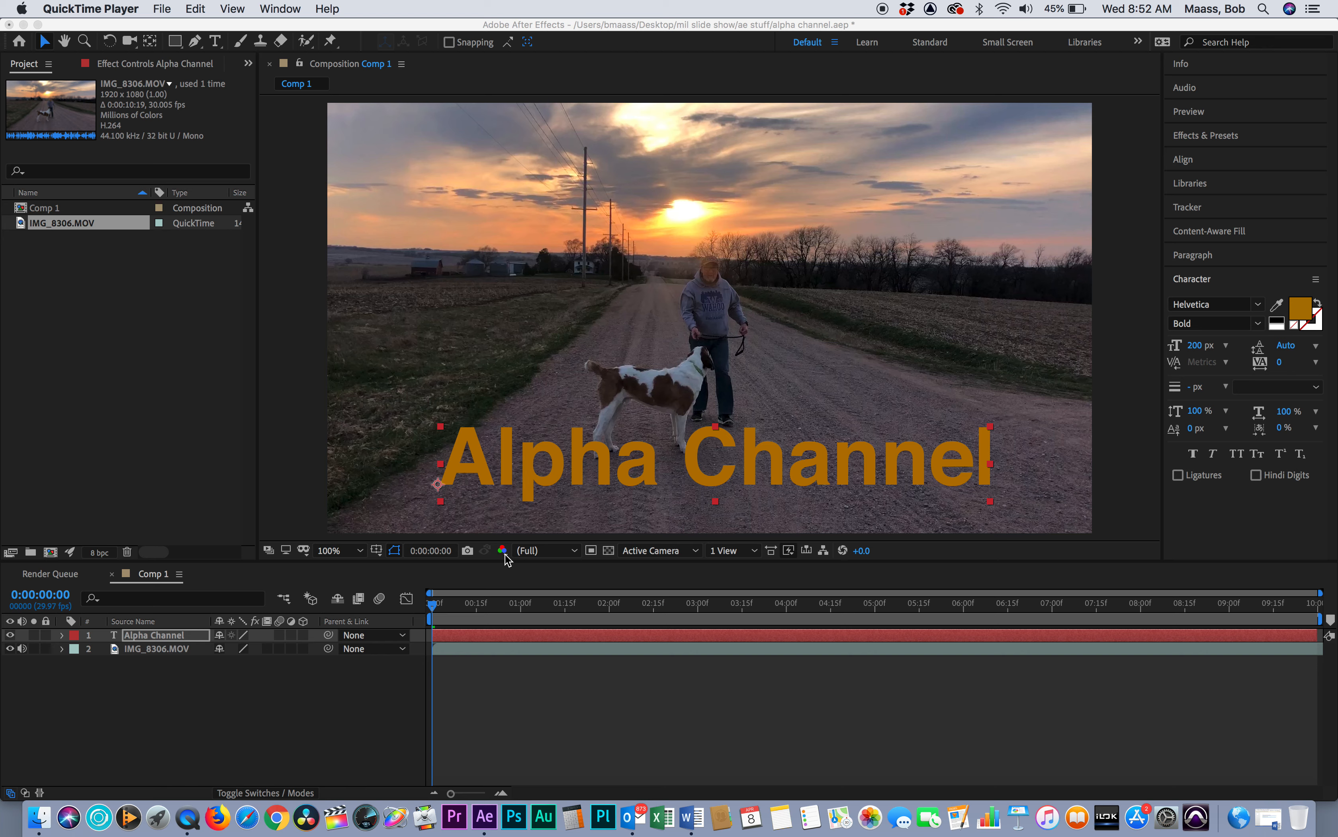
- Switch the Composition viewer's Show Channel setting to Alpha
{"action": "left_click", "coordinate": [502, 550]}
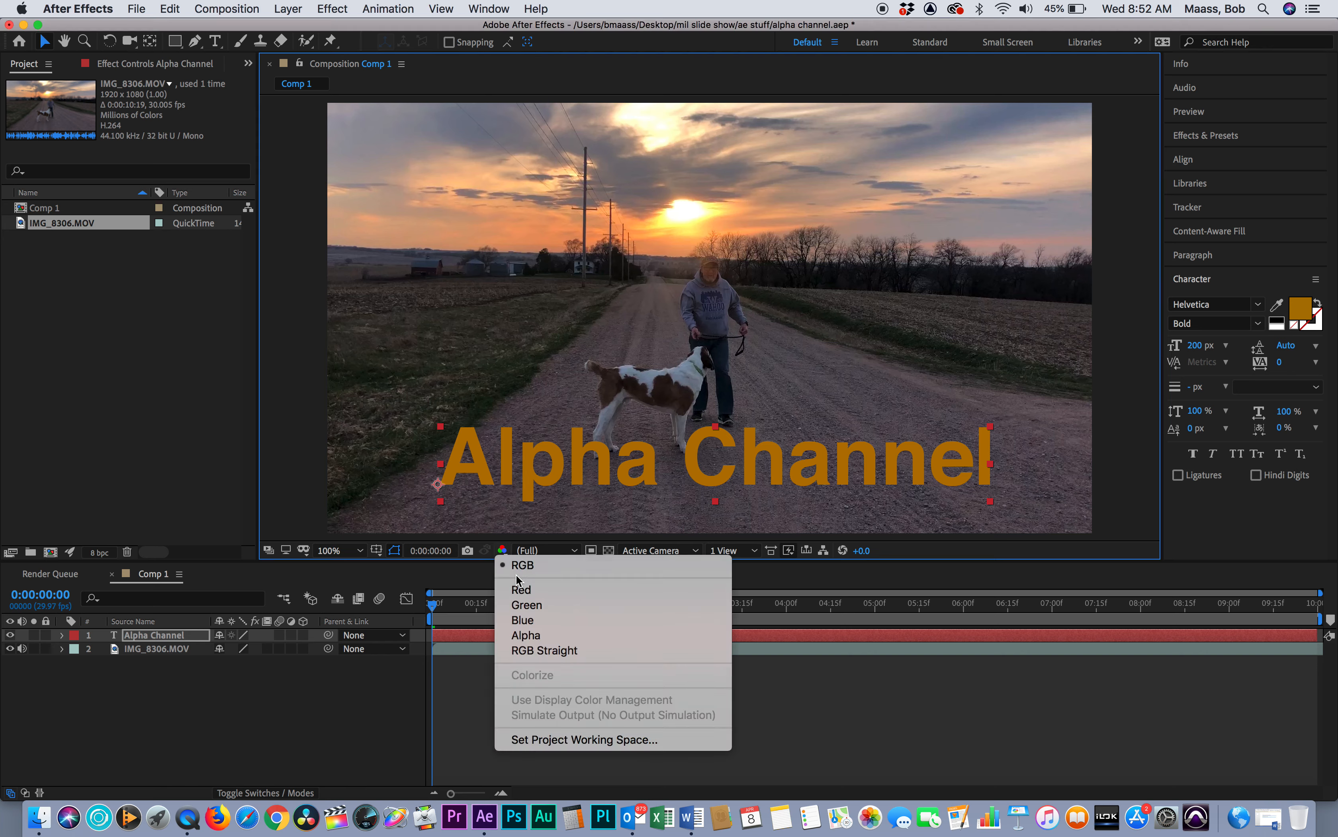
{"action": "mouse_move", "coordinate": [526, 635]}
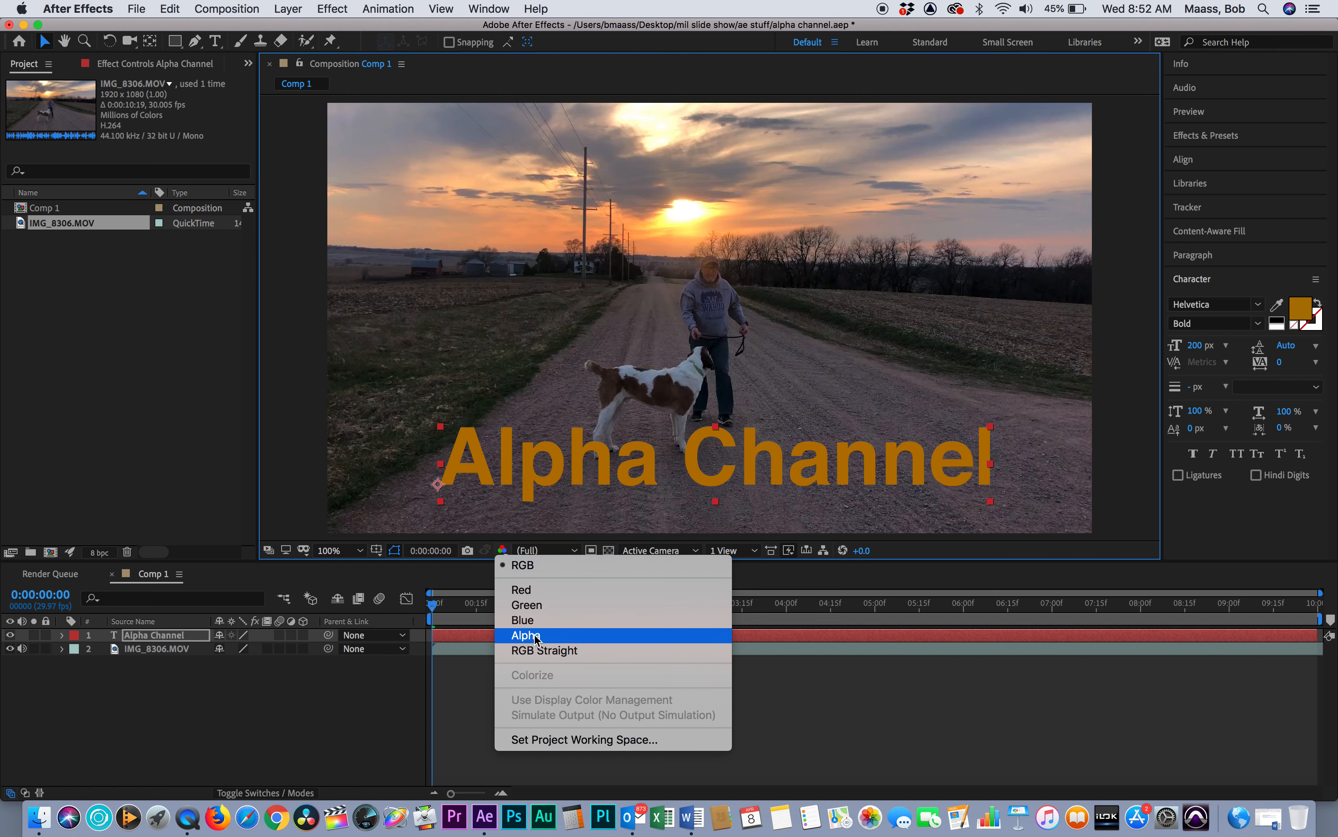
{"action": "left_click", "coordinate": [527, 635]}
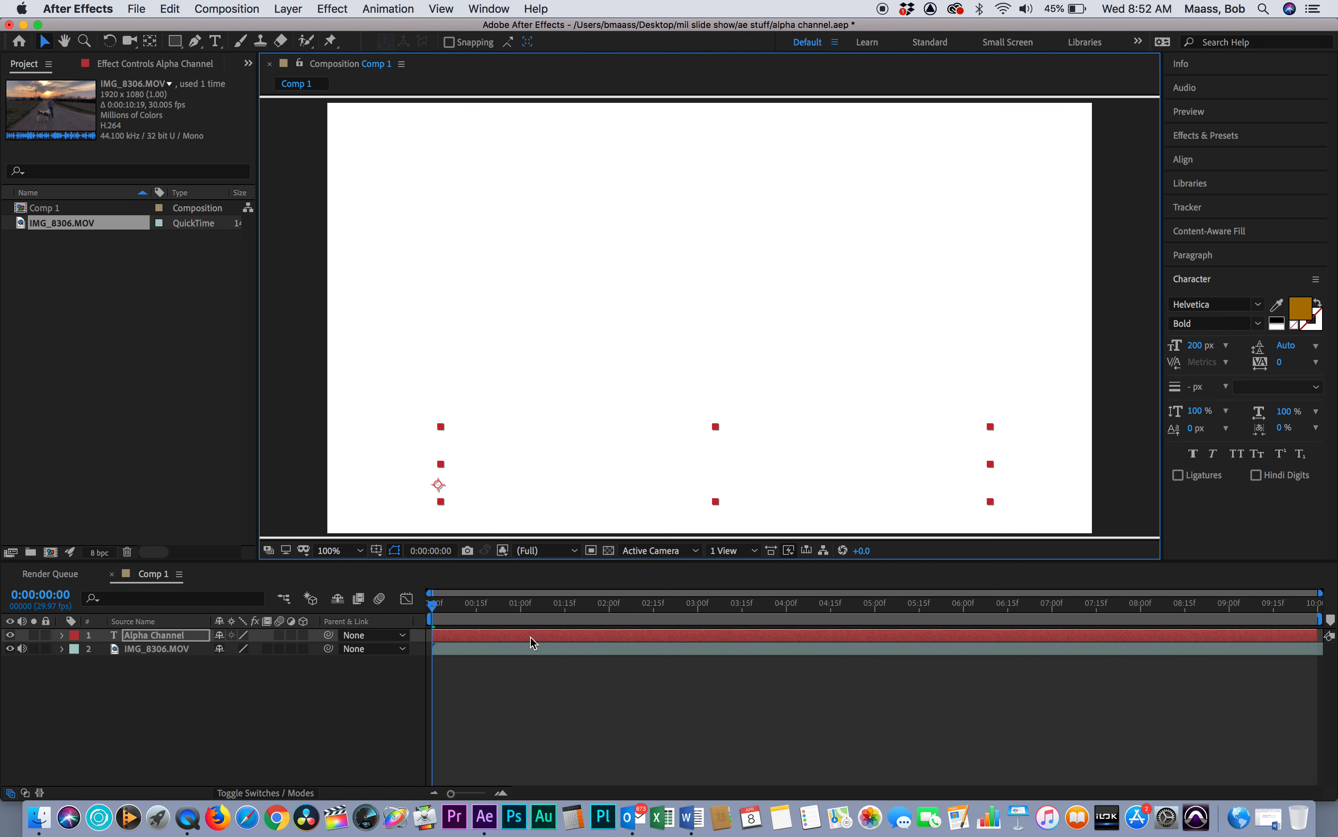
{"action": "mouse_move", "coordinate": [593, 362]}
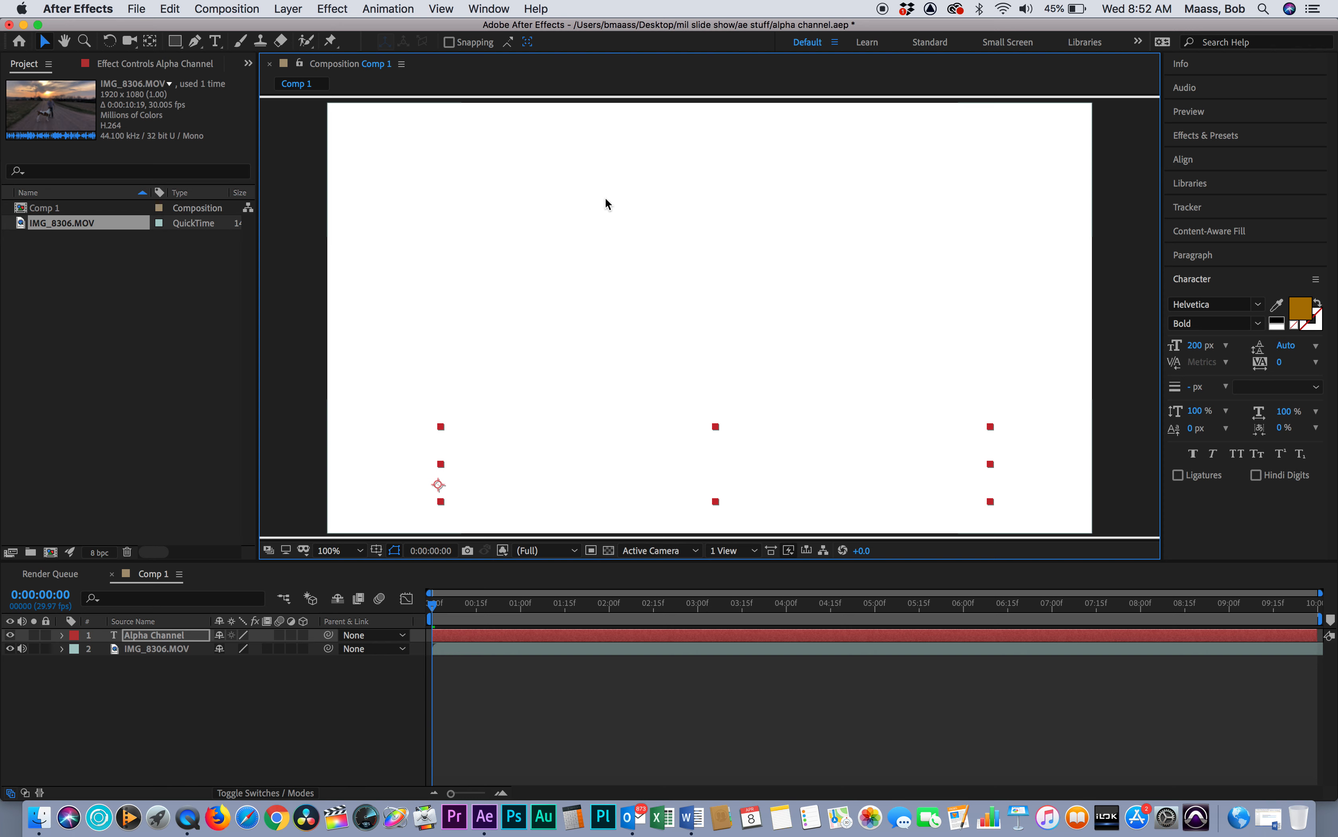
{"action": "mouse_move", "coordinate": [1002, 288]}
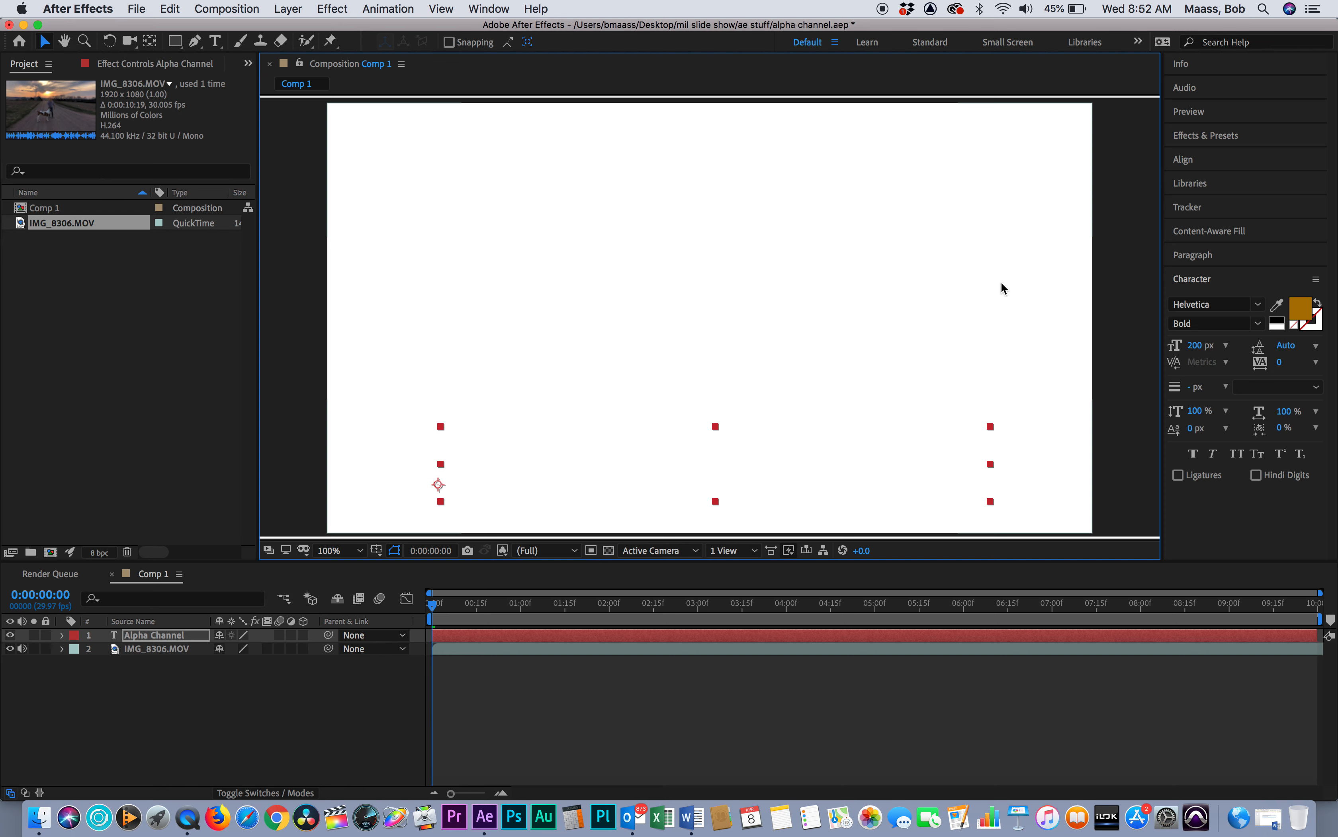
{"action": "mouse_move", "coordinate": [575, 140]}
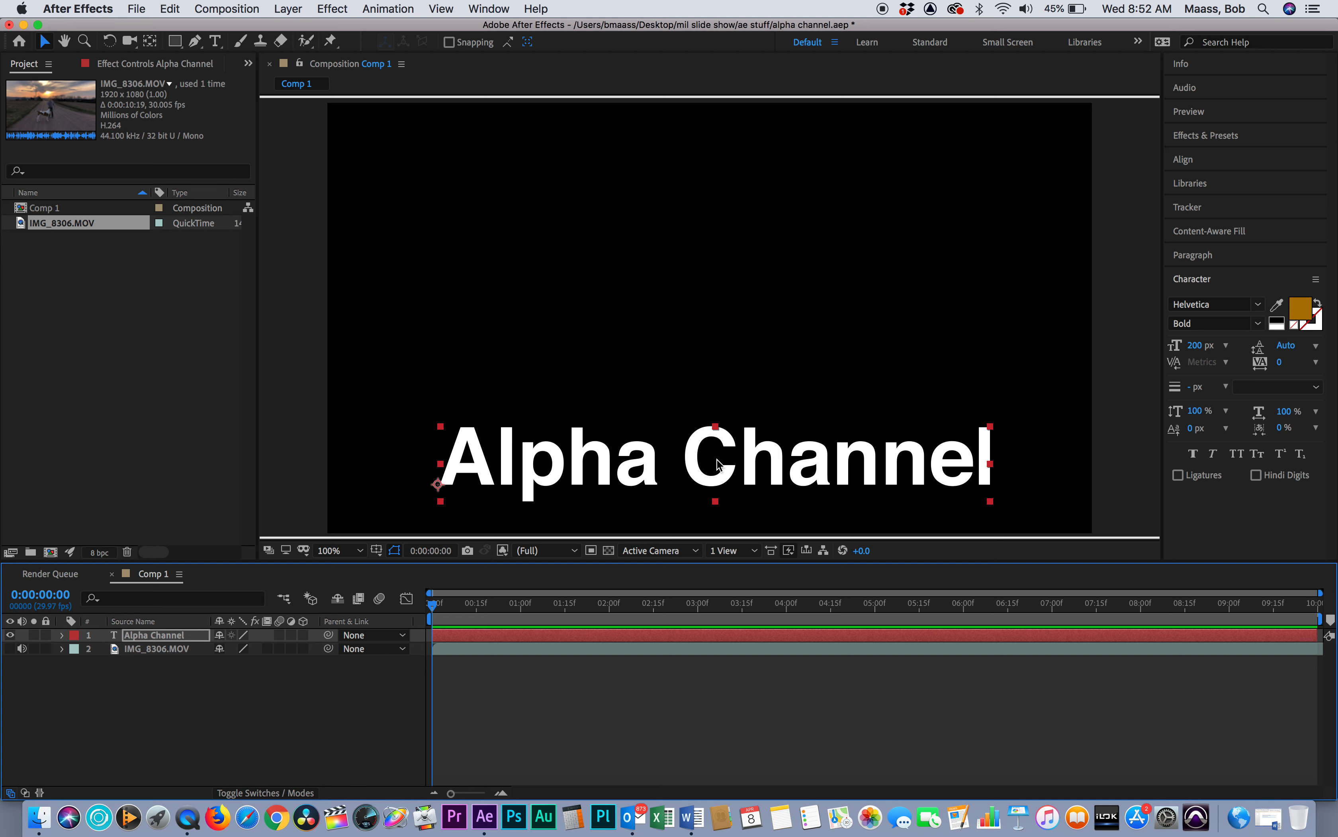
{"action": "mouse_move", "coordinate": [1005, 450]}
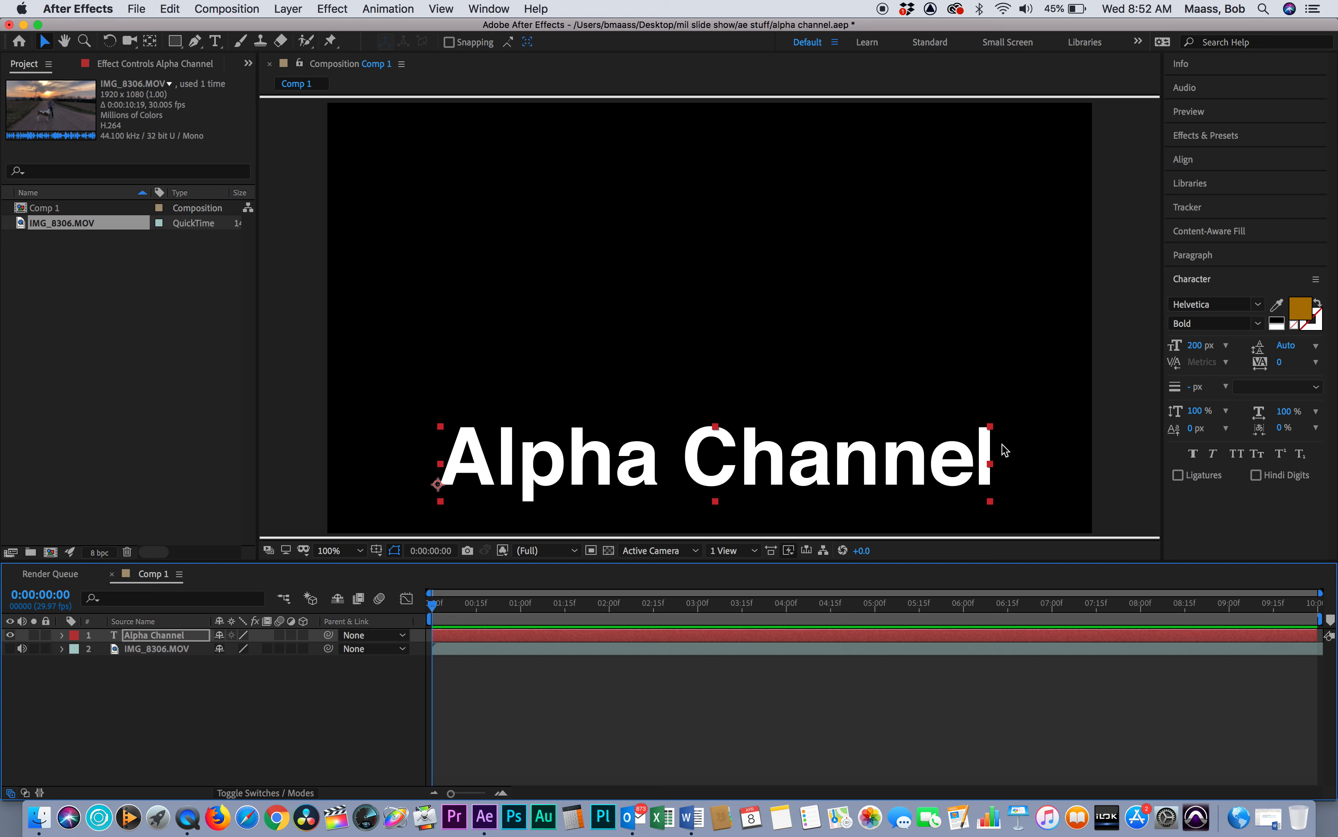
{"action": "mouse_move", "coordinate": [827, 462]}
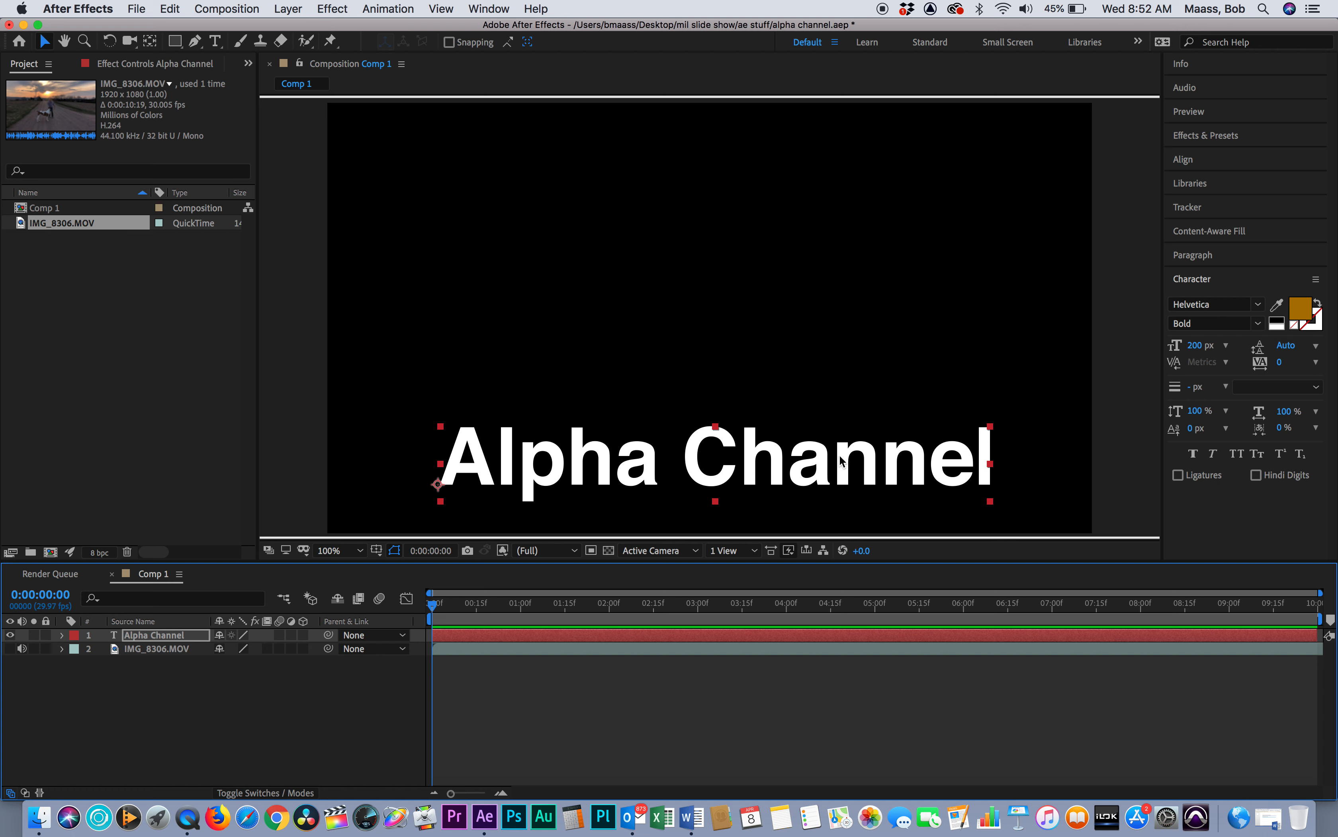
{"action": "mouse_move", "coordinate": [838, 420]}
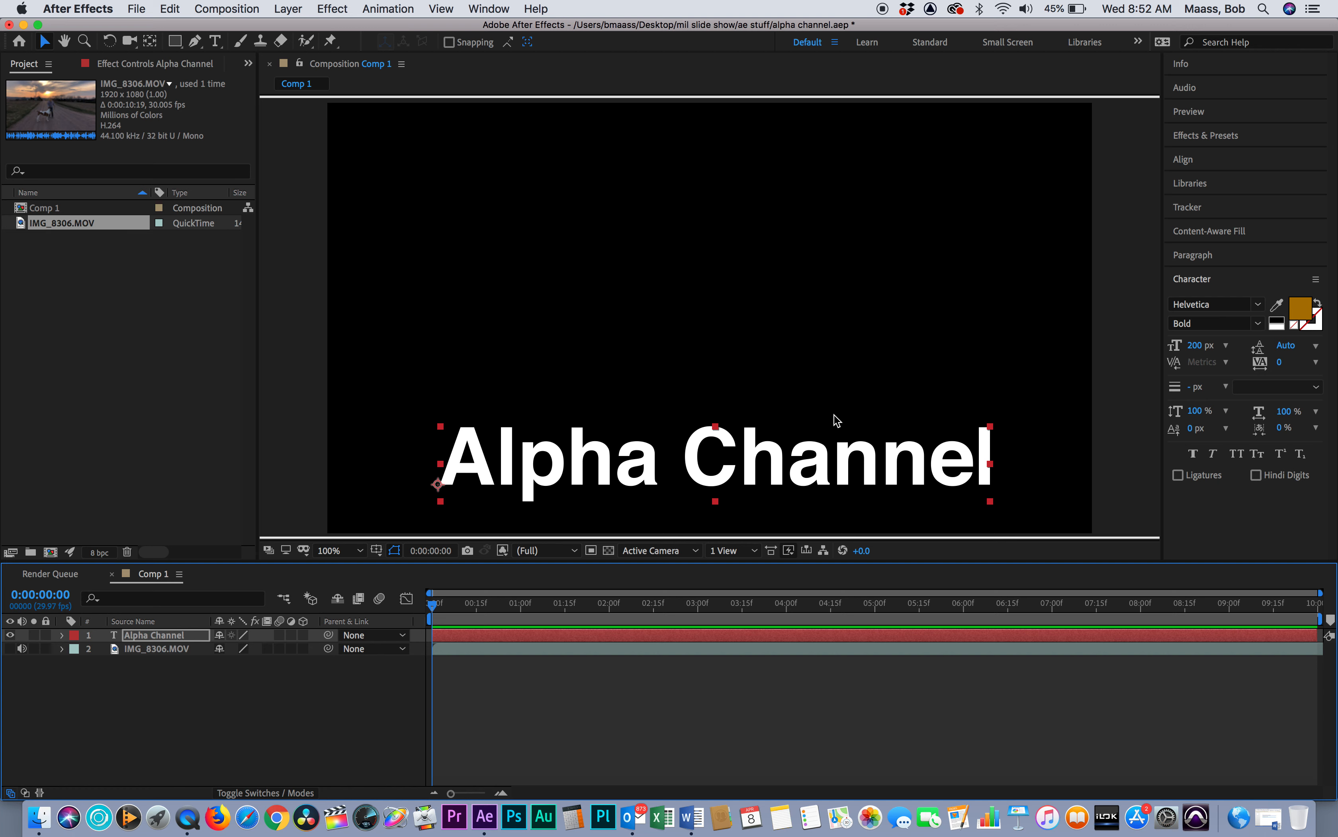
{"action": "mouse_move", "coordinate": [676, 390]}
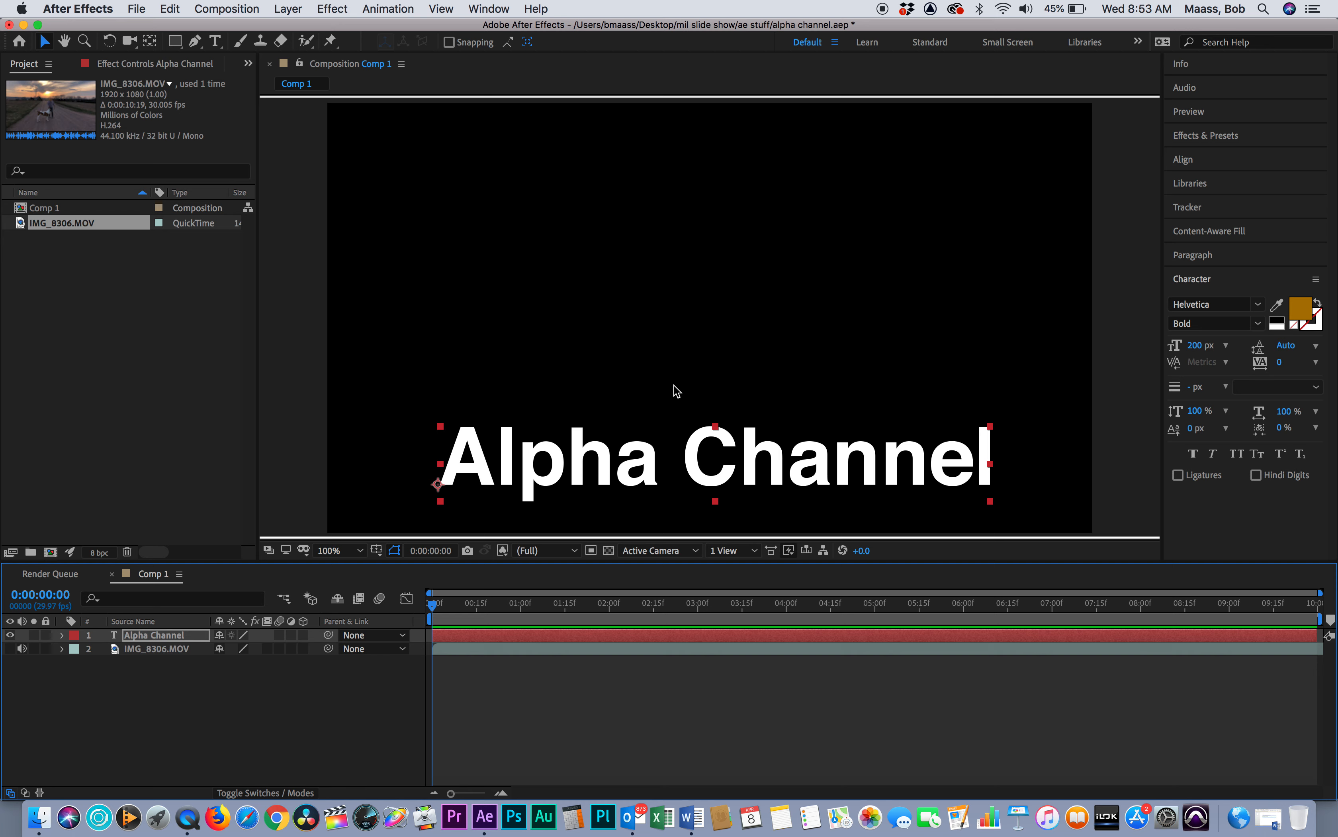
{"action": "mouse_move", "coordinate": [368, 243]}
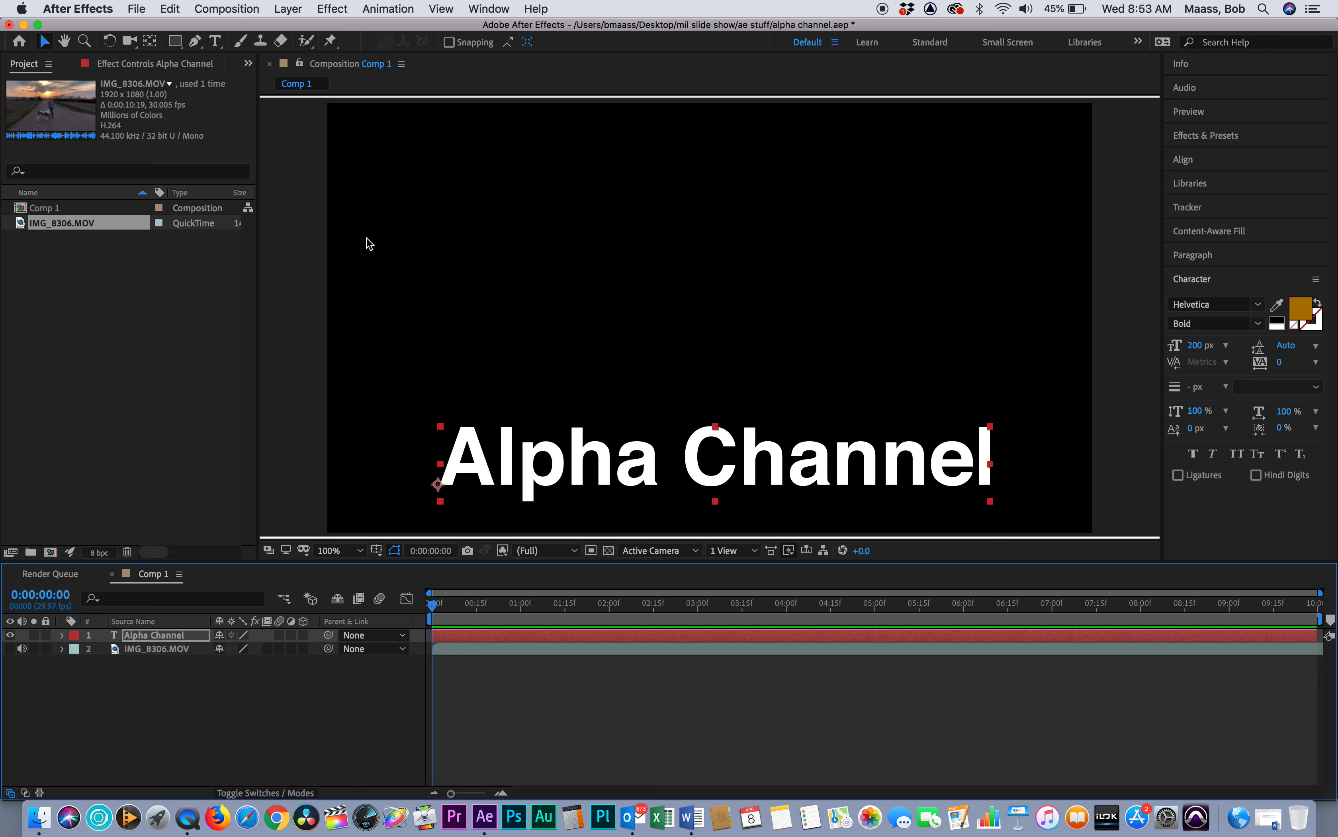
{"action": "mouse_move", "coordinate": [377, 243]}
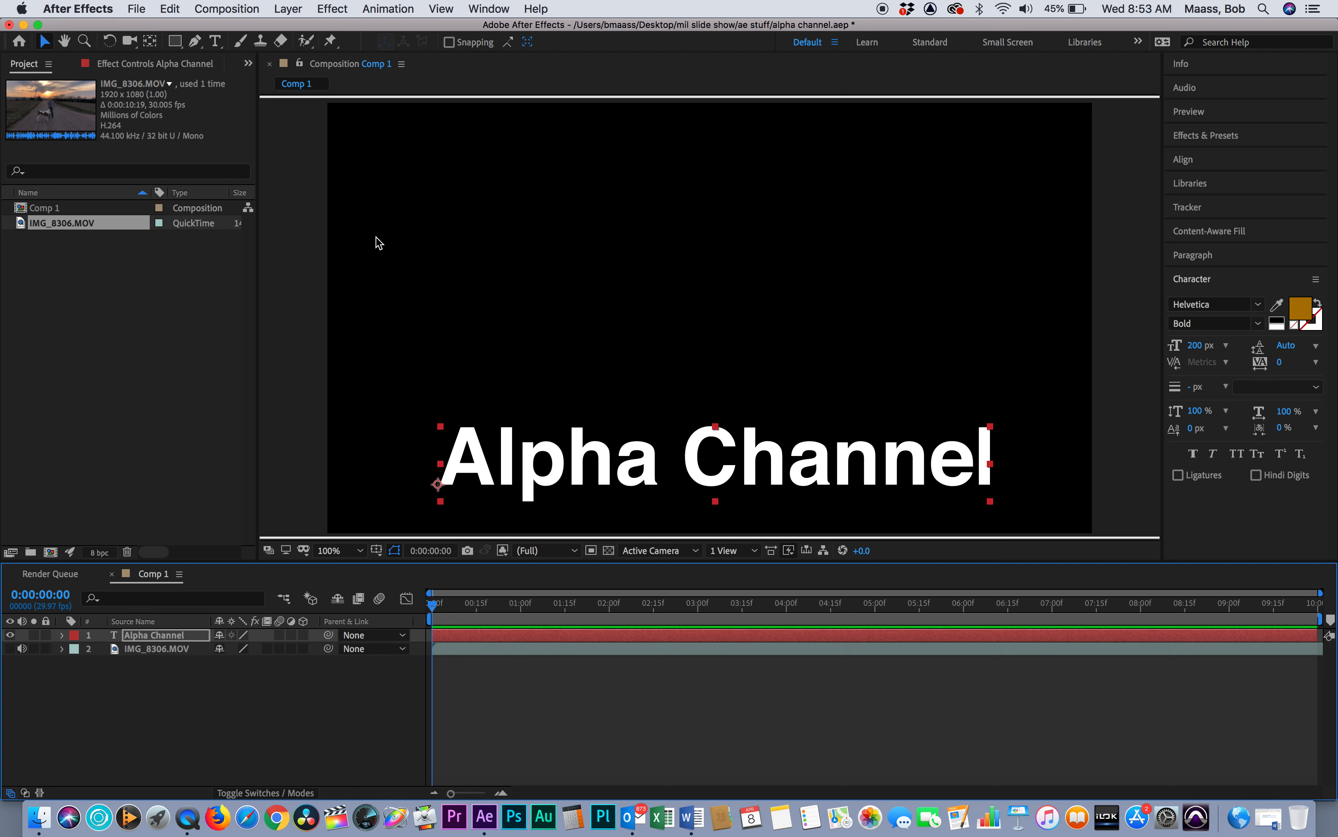
{"action": "mouse_move", "coordinate": [514, 491]}
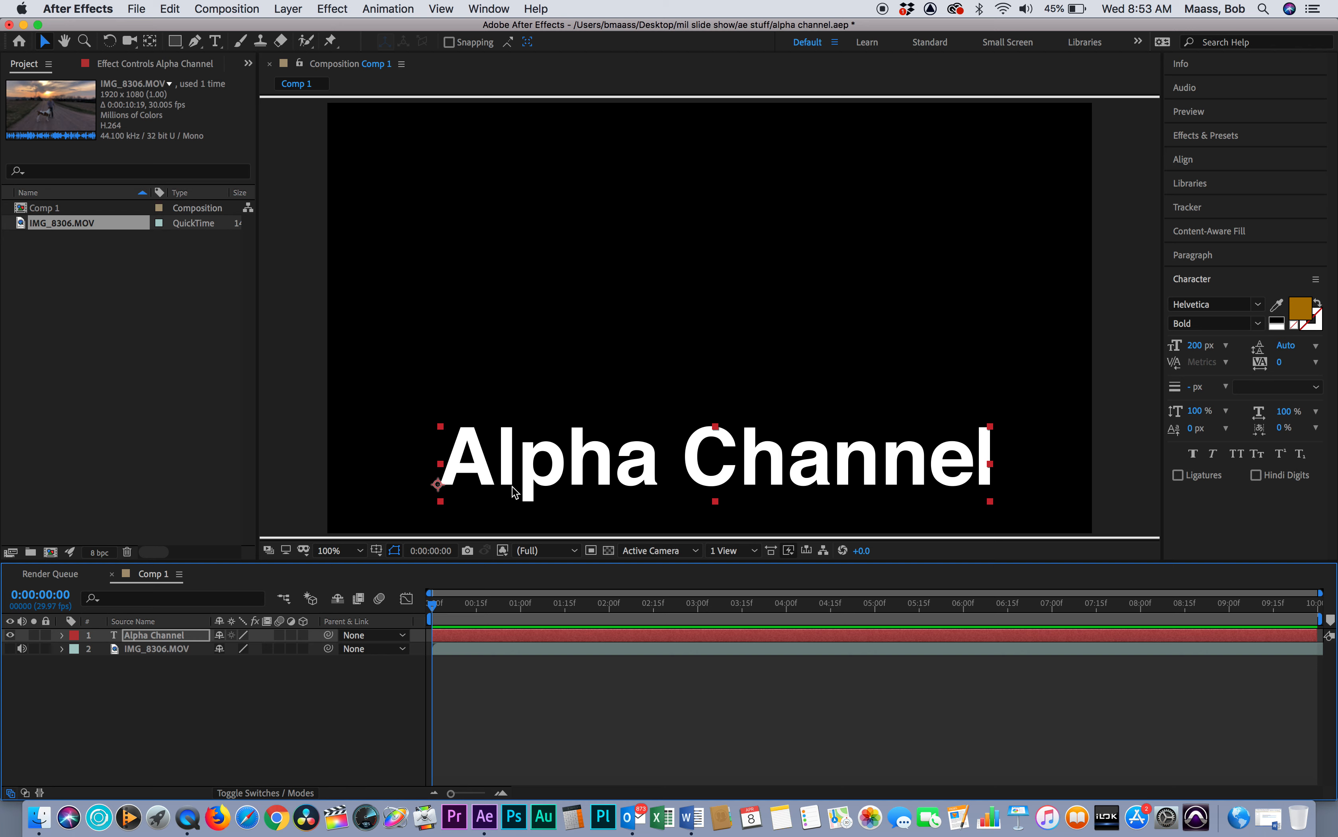
{"action": "mouse_move", "coordinate": [516, 469]}
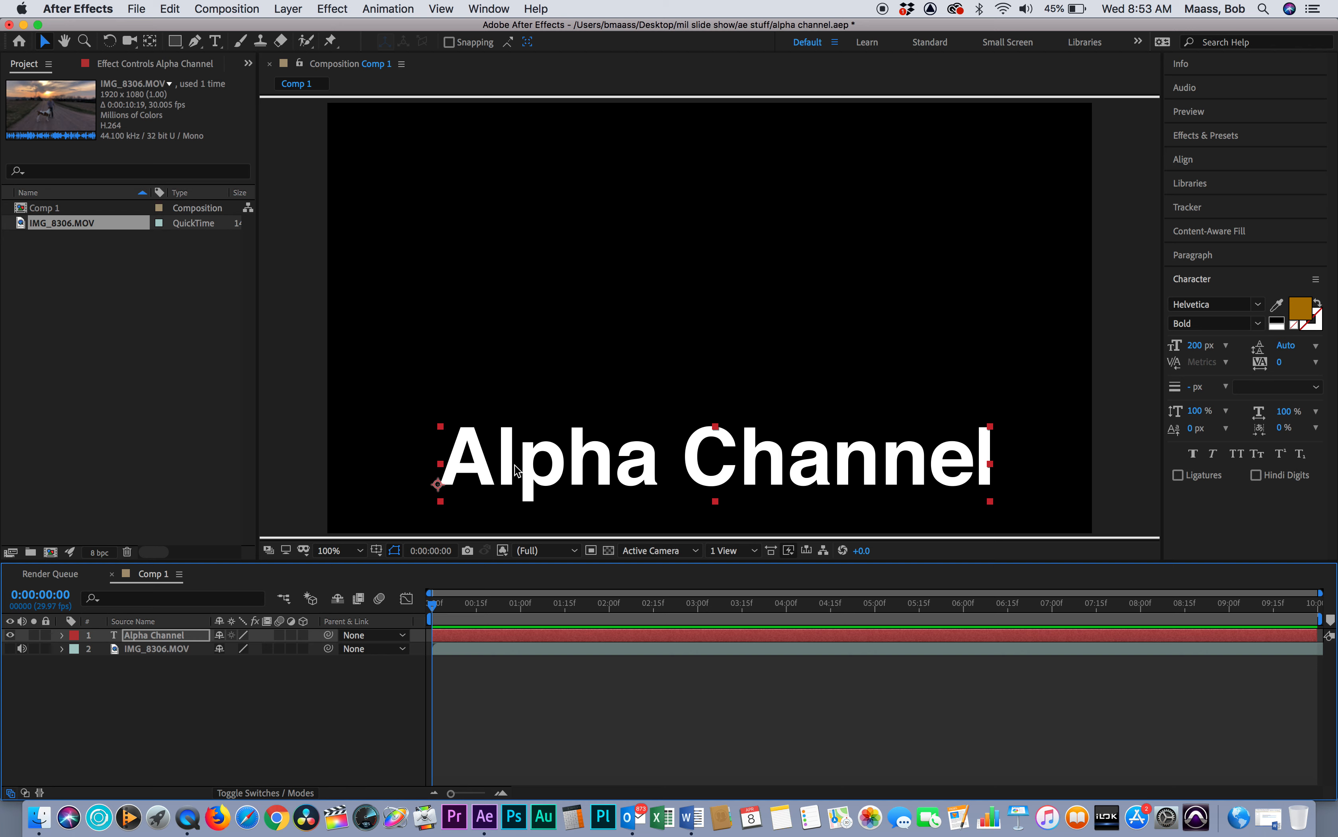
{"action": "mouse_move", "coordinate": [890, 479]}
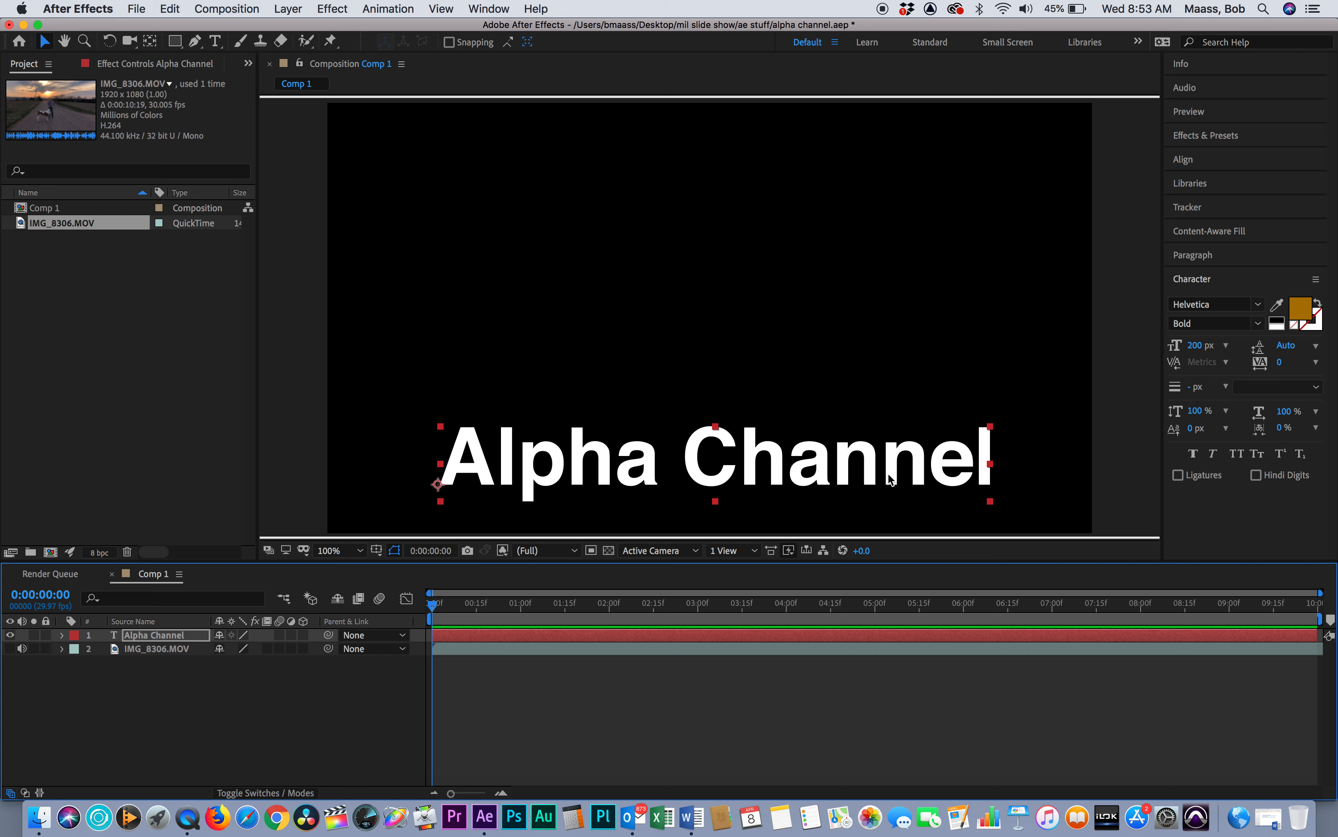
{"action": "mouse_move", "coordinate": [804, 211]}
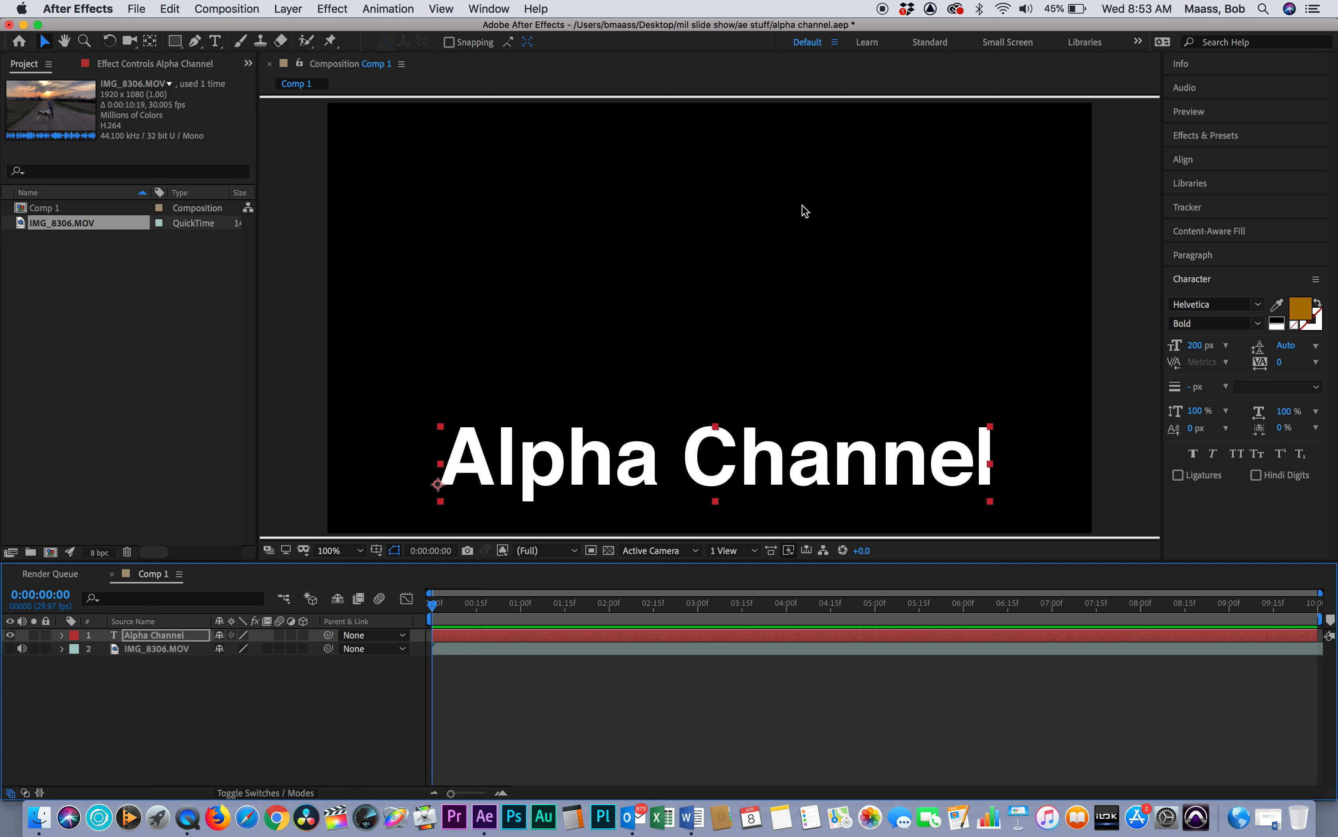
{"action": "mouse_move", "coordinate": [741, 218]}
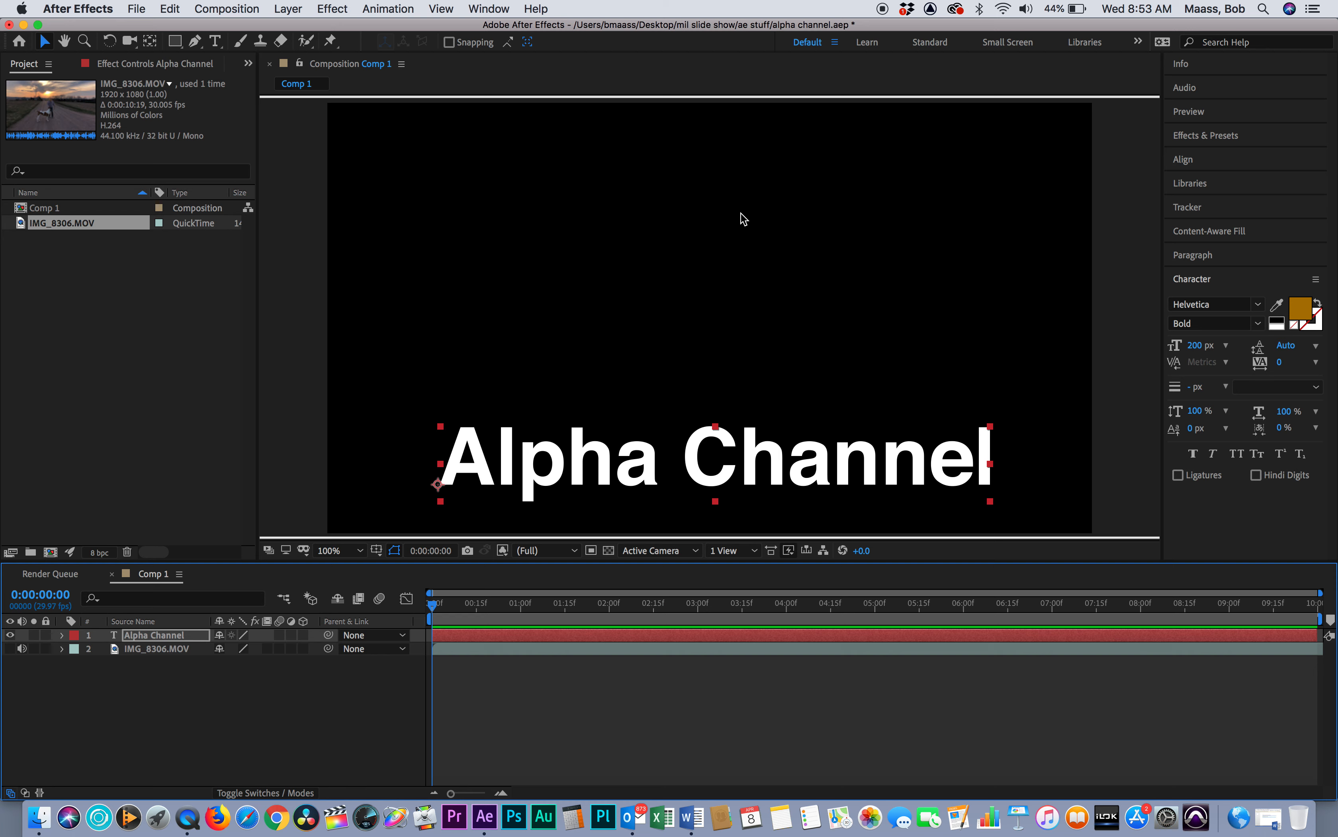
{"action": "mouse_move", "coordinate": [711, 214]}
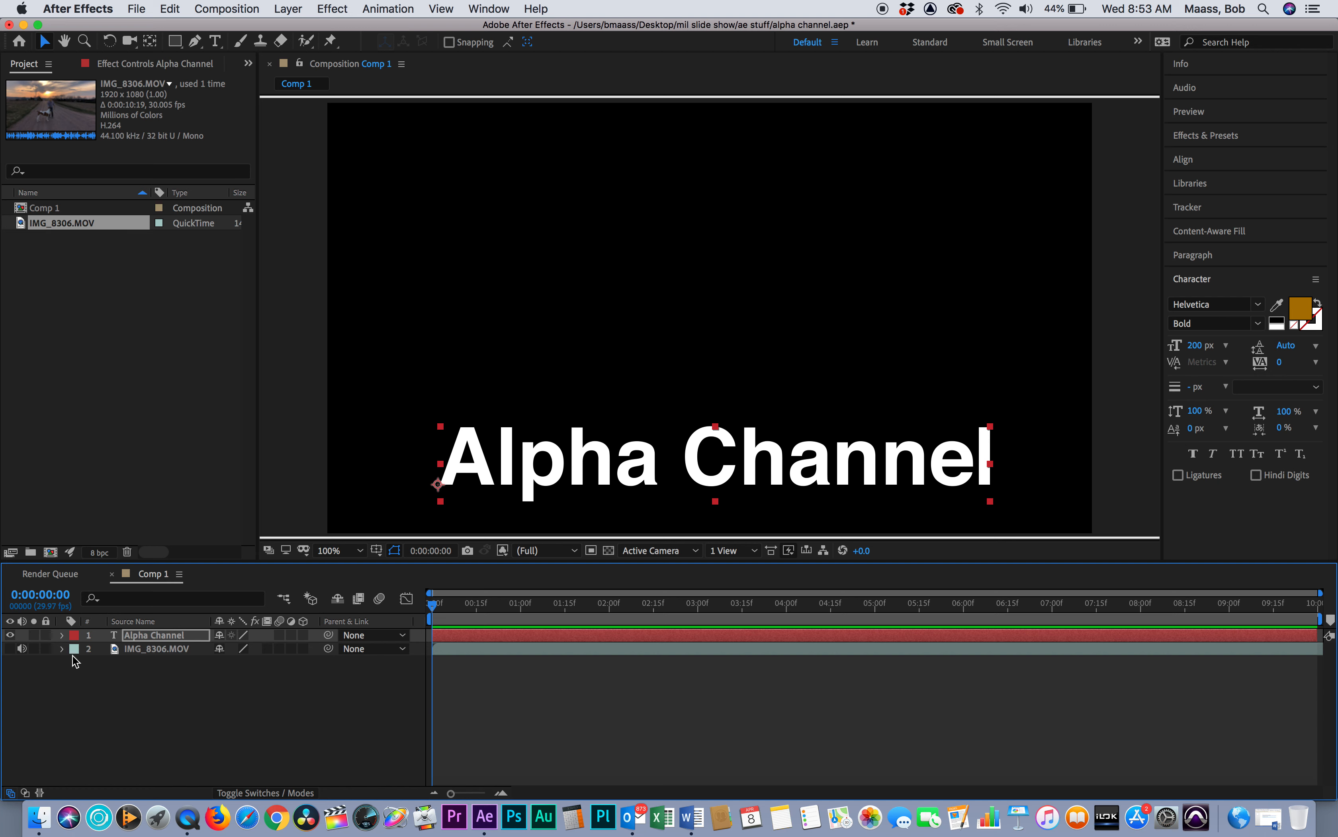
- Turn off visibility of the IMG_8306.MOV video layer in the Timeline
{"action": "left_click", "coordinate": [61, 634]}
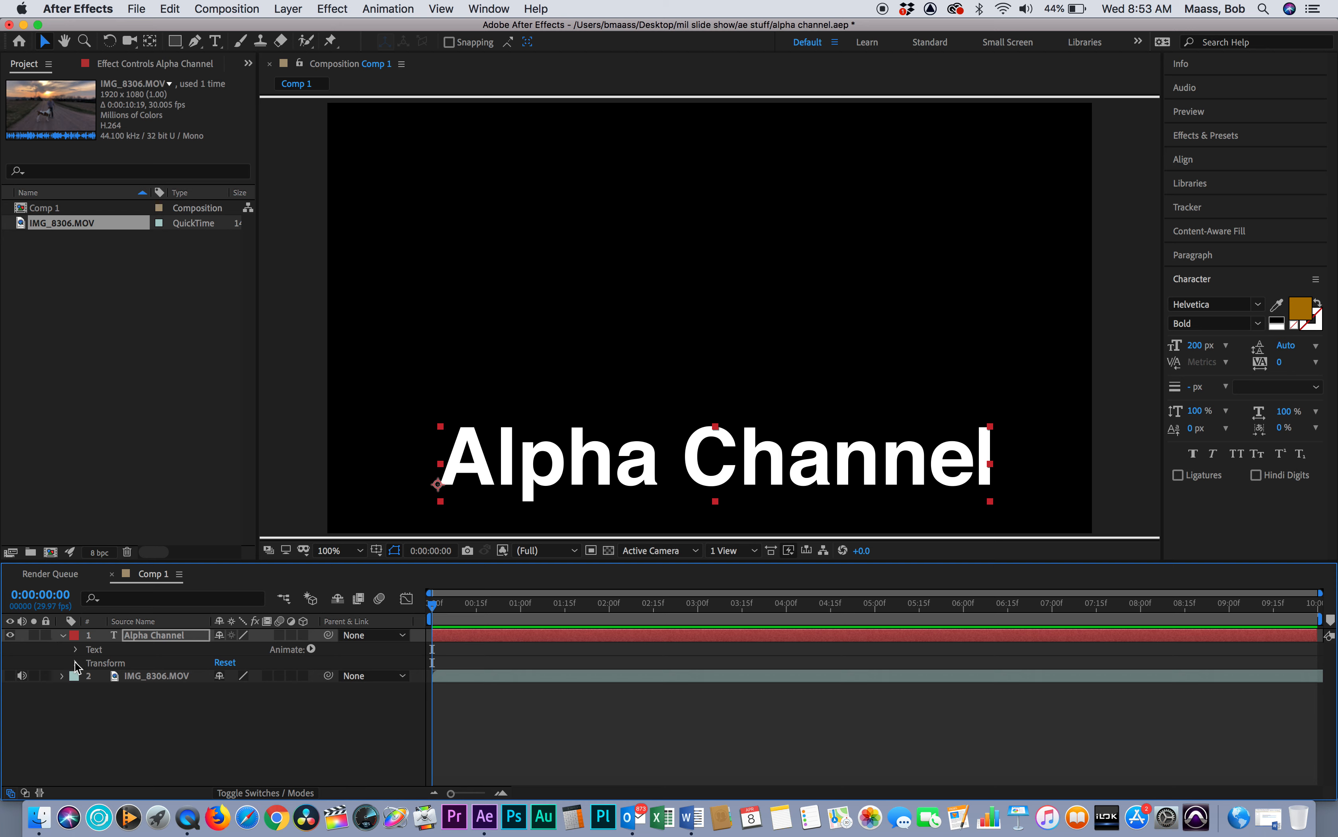
- Set the Alpha Channel text layer's Opacity to 50%
{"action": "left_click", "coordinate": [75, 662]}
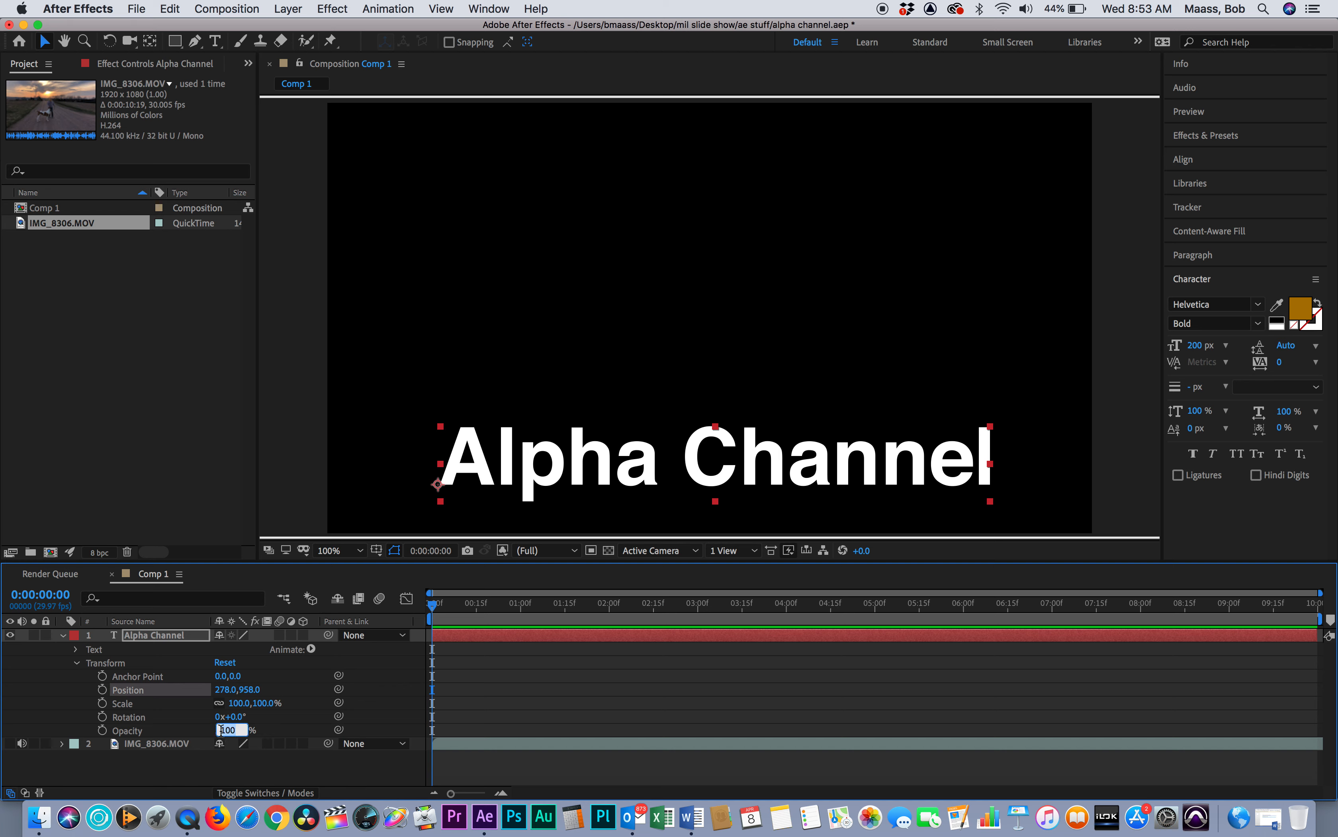
{"action": "type", "text": "50%"}
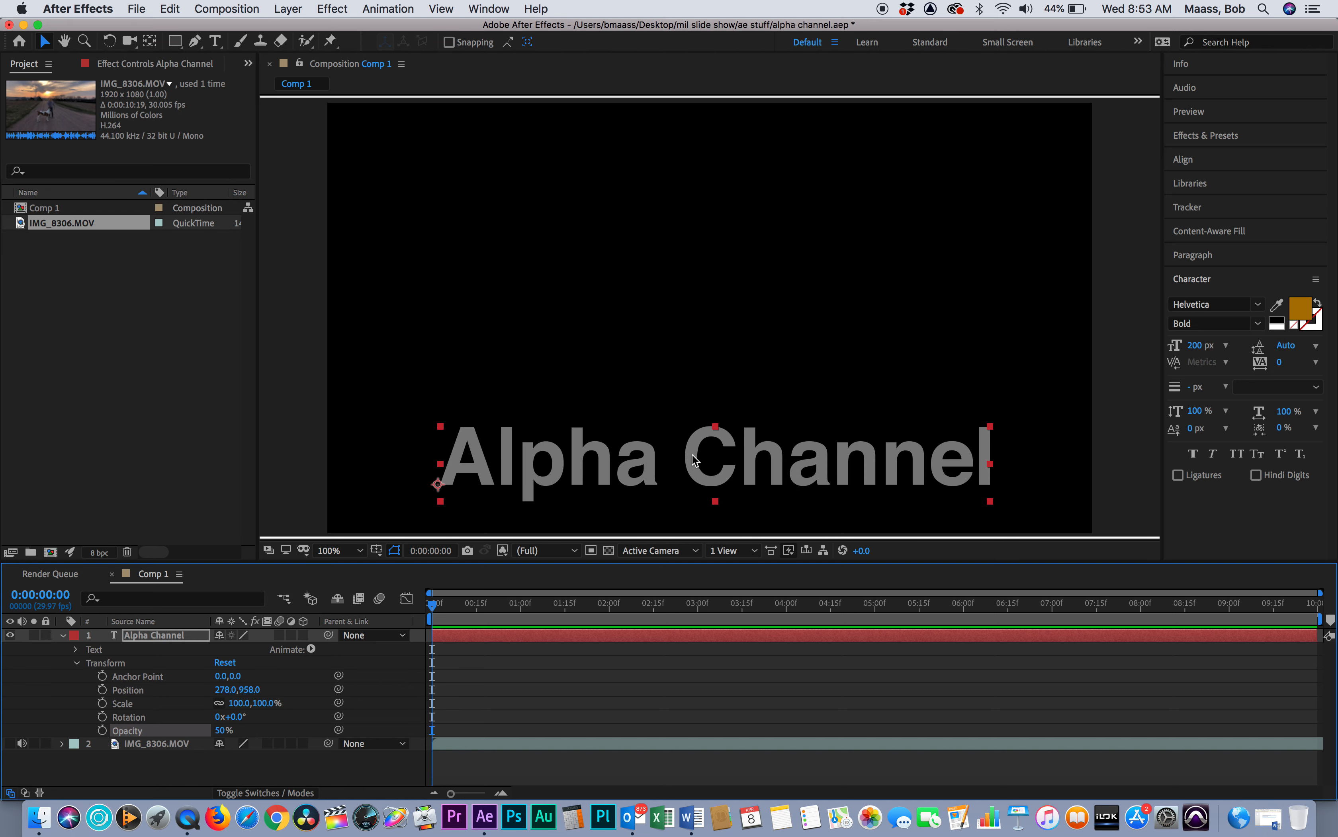
{"action": "mouse_move", "coordinate": [640, 467]}
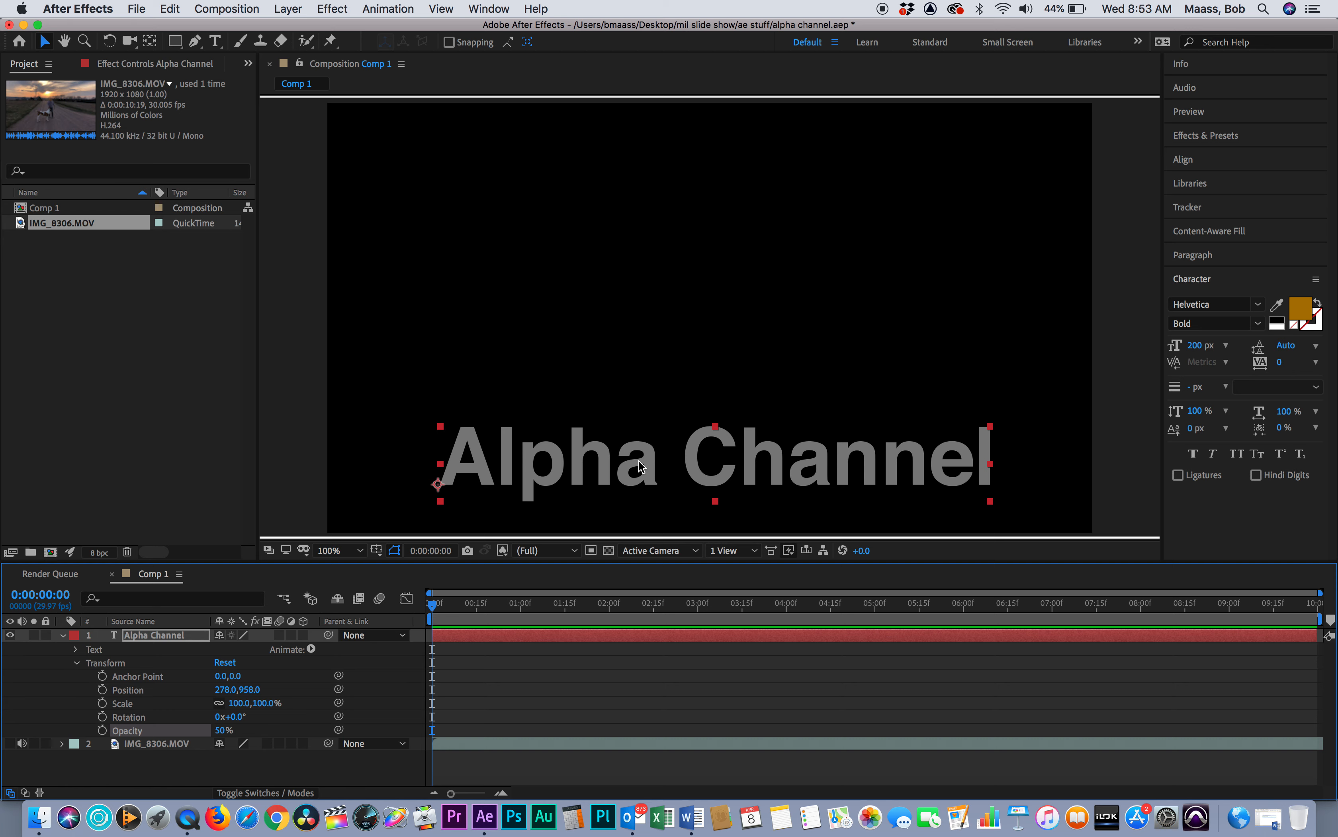
{"action": "mouse_move", "coordinate": [145, 674]}
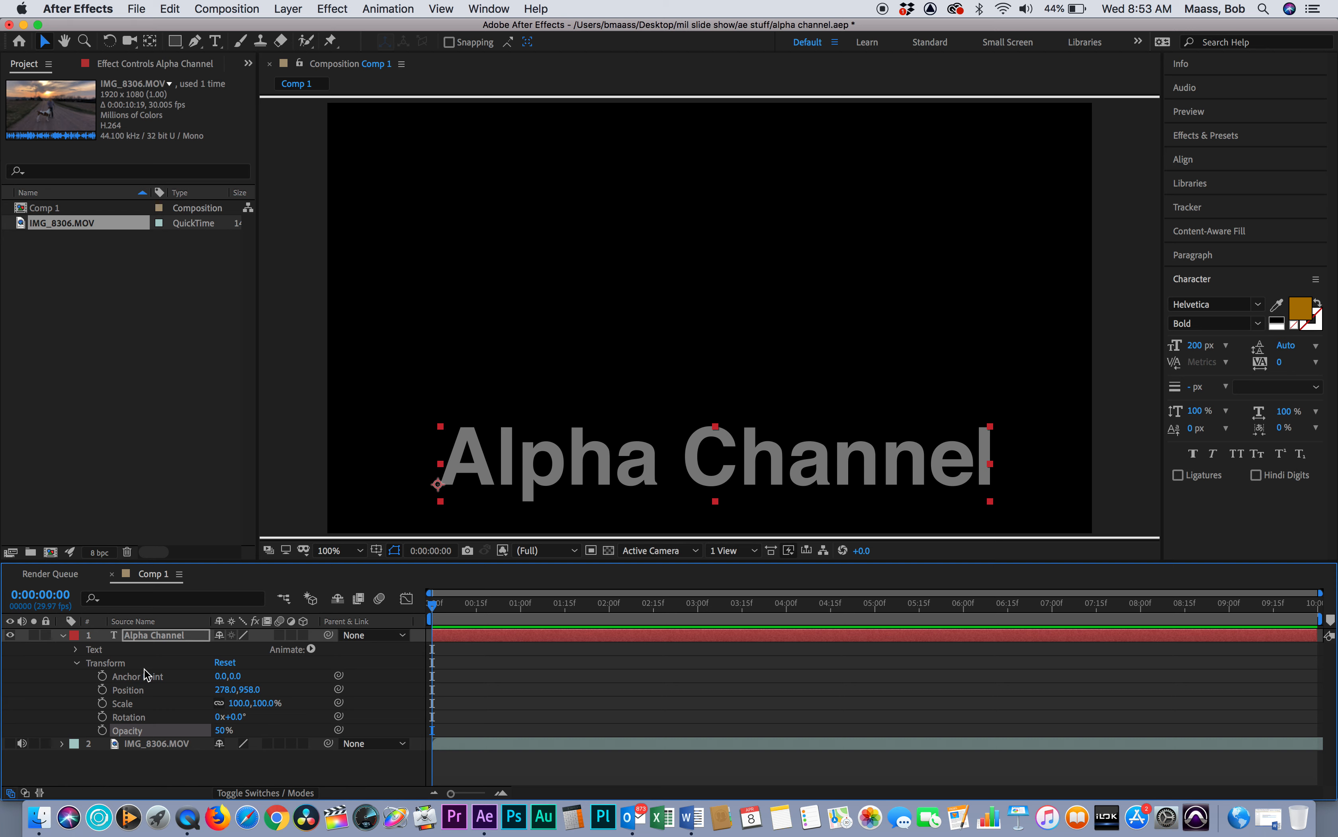
{"action": "mouse_move", "coordinate": [402, 572]}
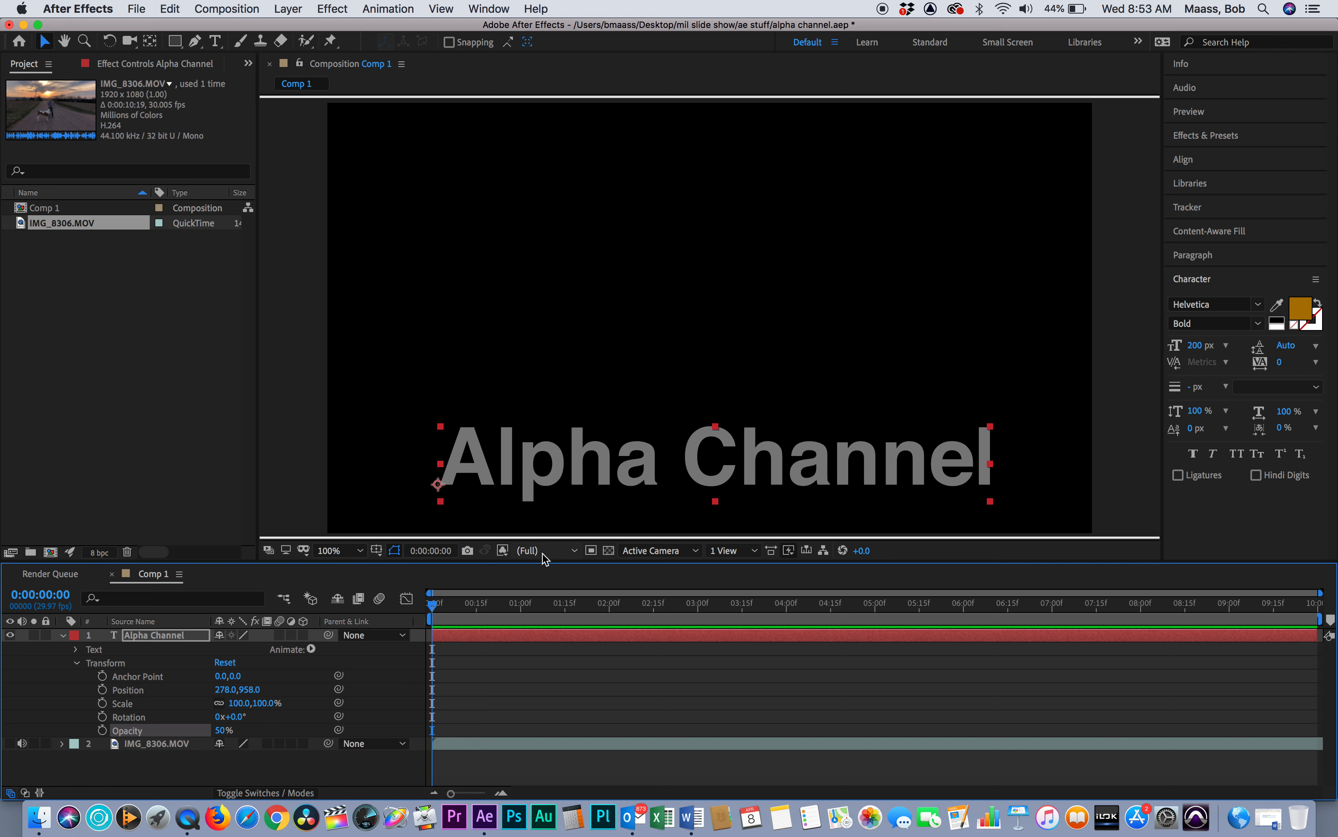
- Return the viewer to RGB and drag the orange text down over the man and dog
{"action": "left_click", "coordinate": [525, 549]}
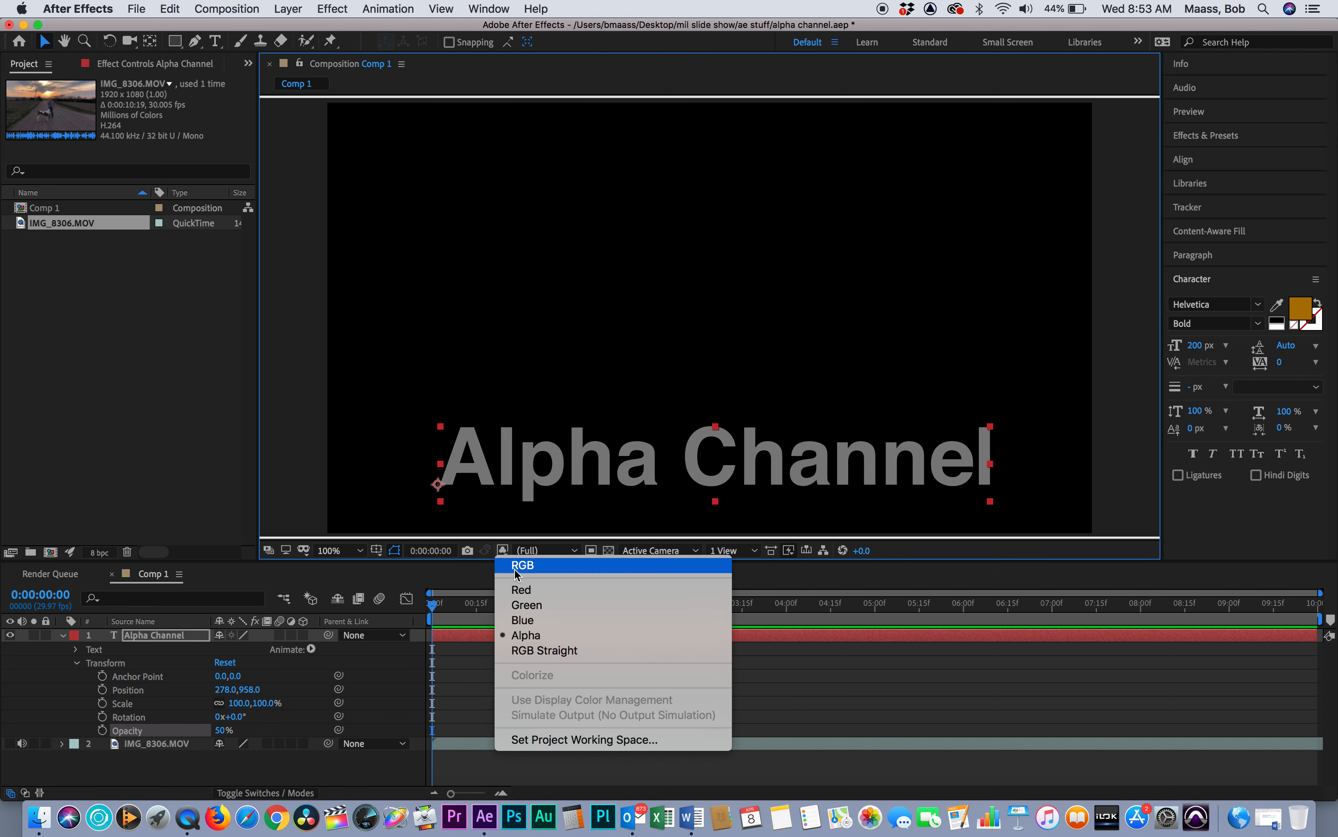
{"action": "left_click", "coordinate": [522, 564]}
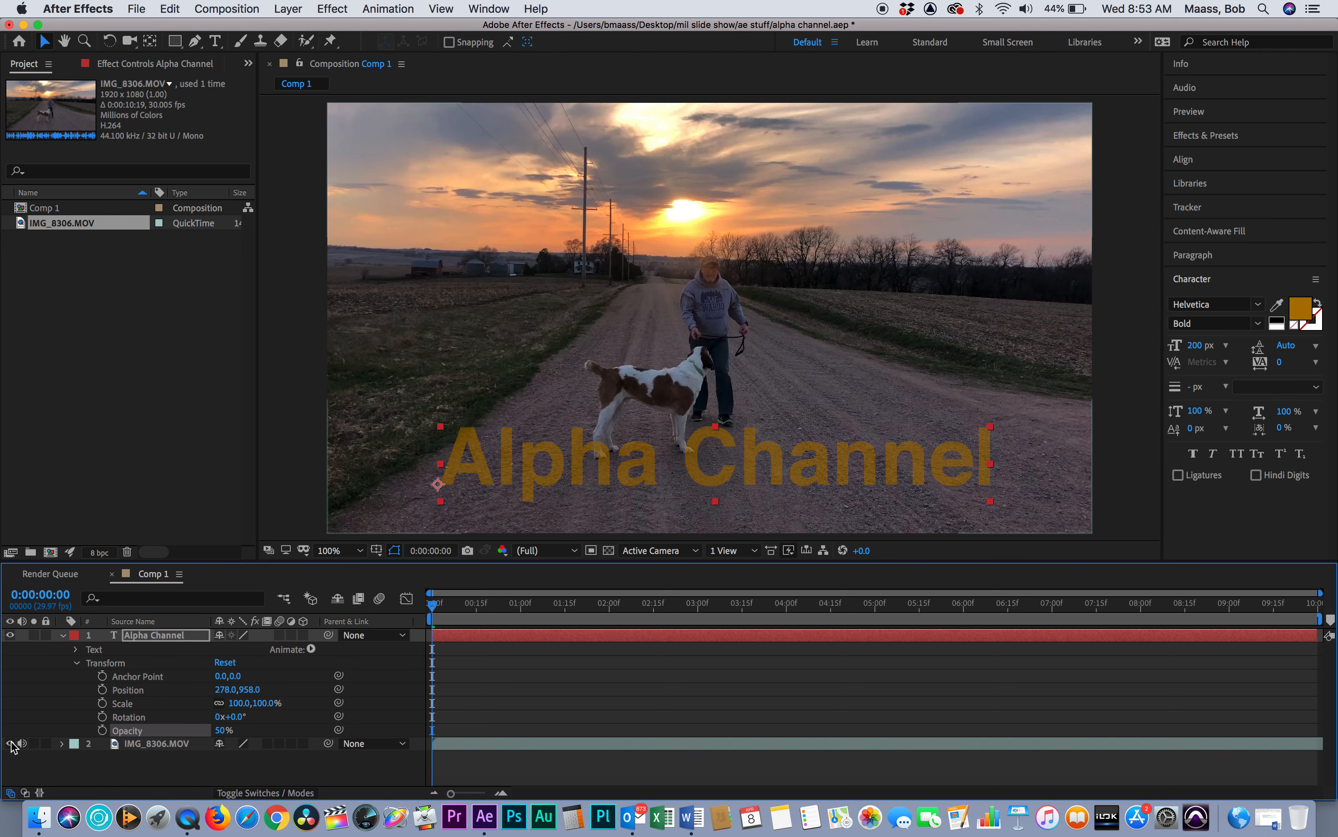
{"action": "mouse_move", "coordinate": [621, 469]}
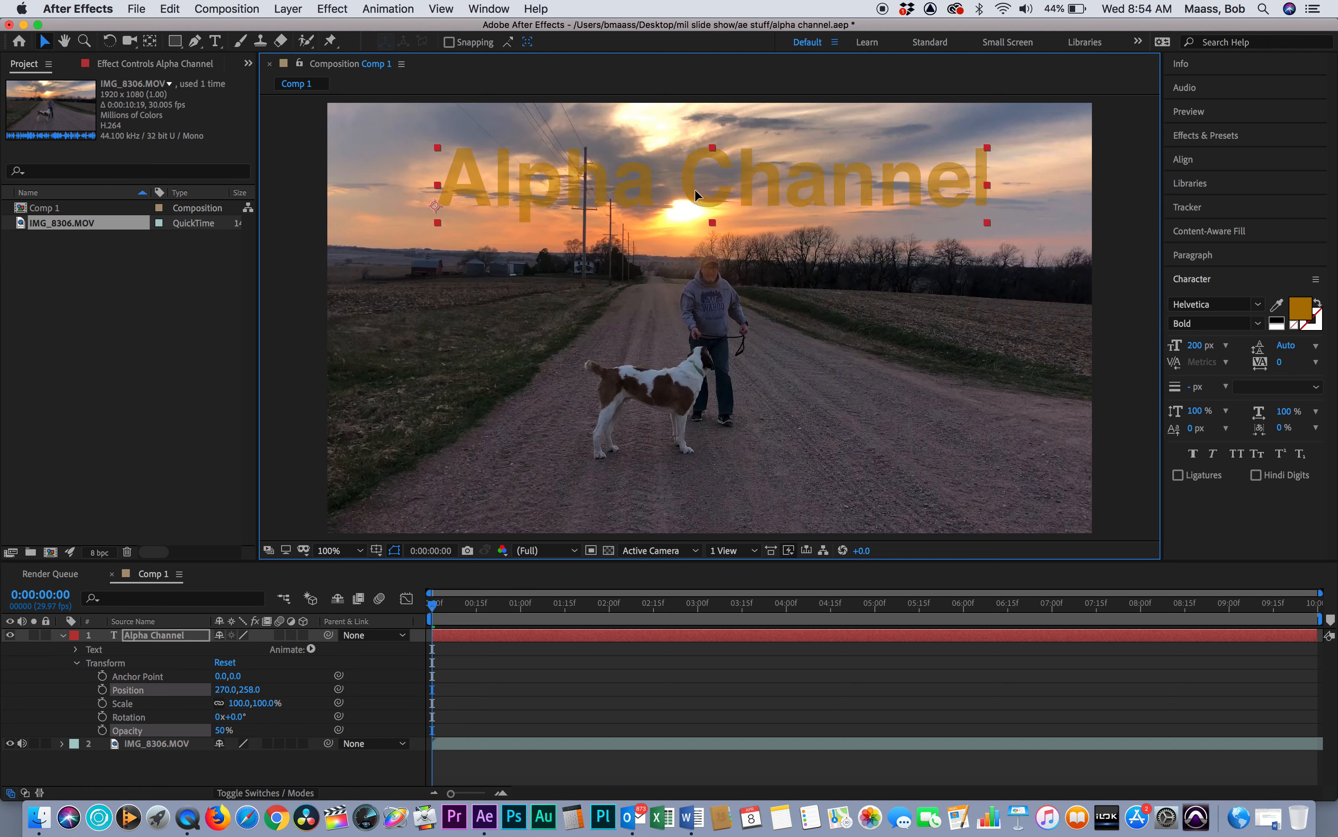
{"action": "left_click_drag", "start_coordinate": [694, 180], "coordinate": [717, 289]}
{"action": "type", "text": "2"}
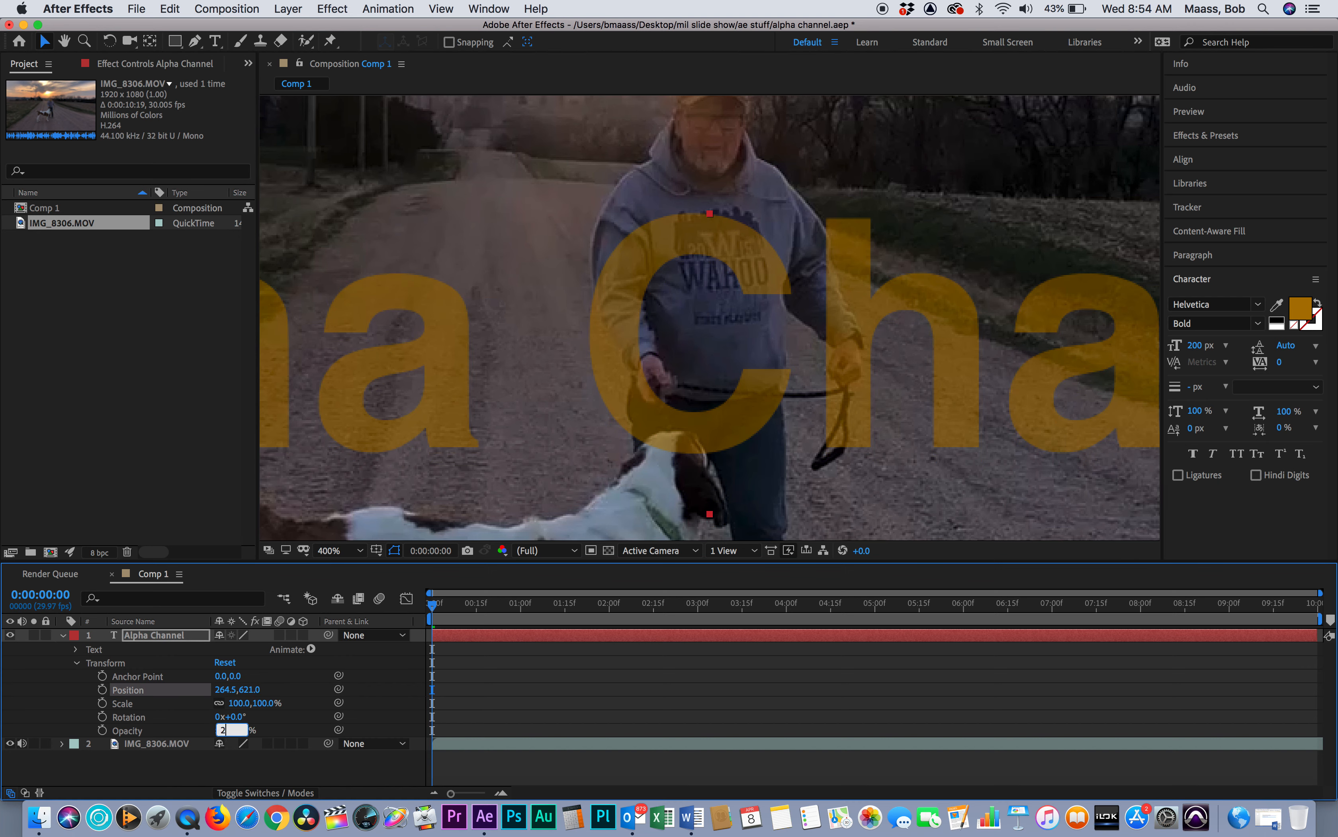
- Set the text layer's Opacity to 25%, then restore it to 100%
{"action": "type", "text": "5"}
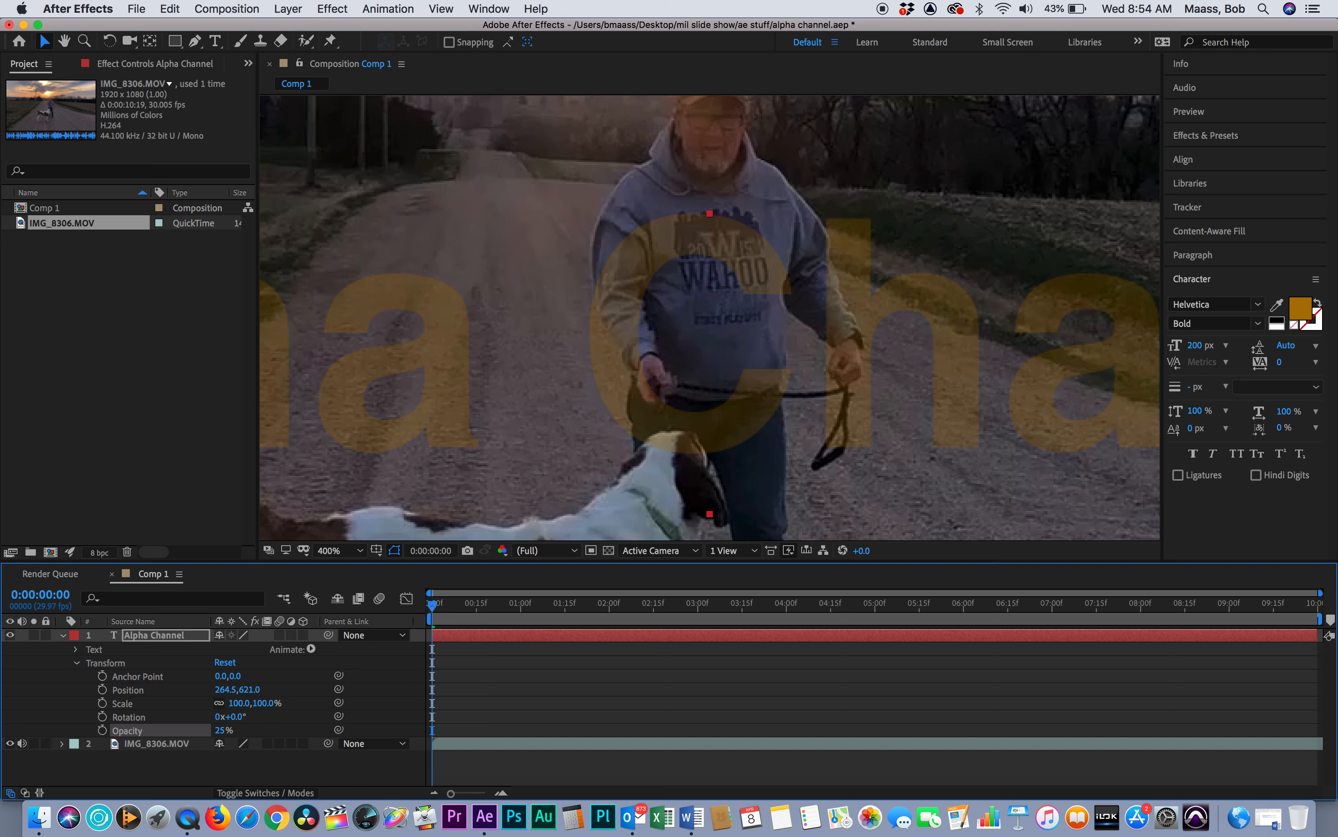
{"action": "mouse_move", "coordinate": [344, 620]}
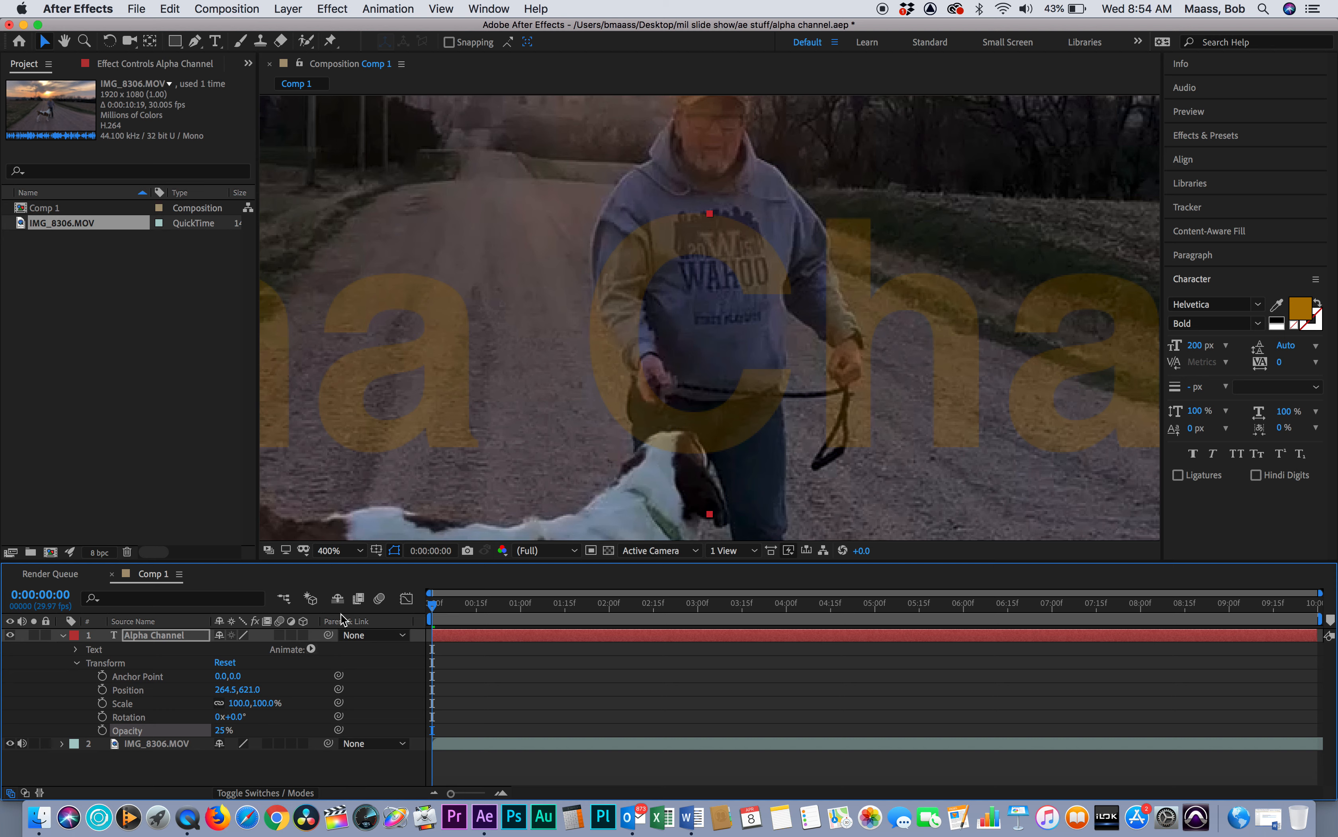
{"action": "mouse_move", "coordinate": [342, 671]}
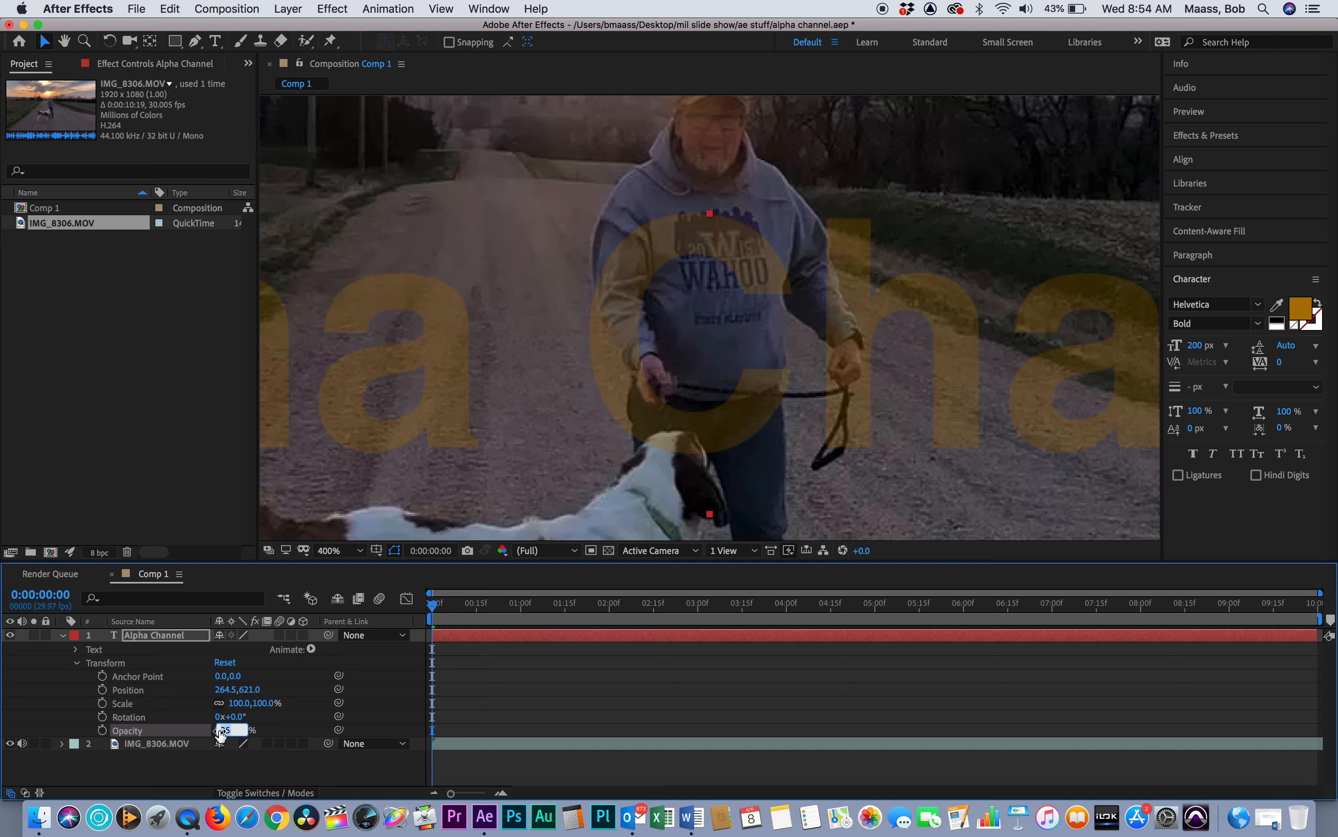
{"action": "type", "text": "100%"}
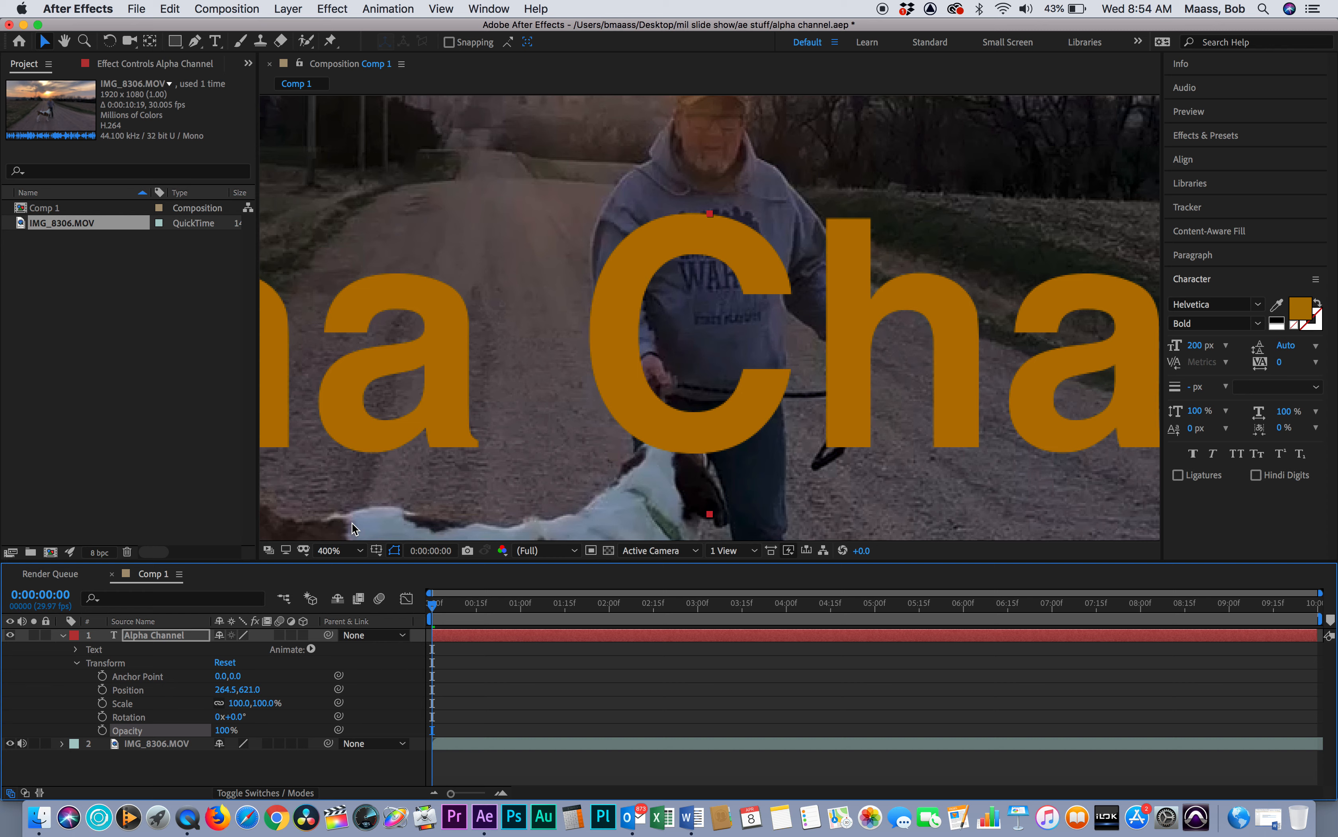
{"action": "left_click", "coordinate": [337, 550]}
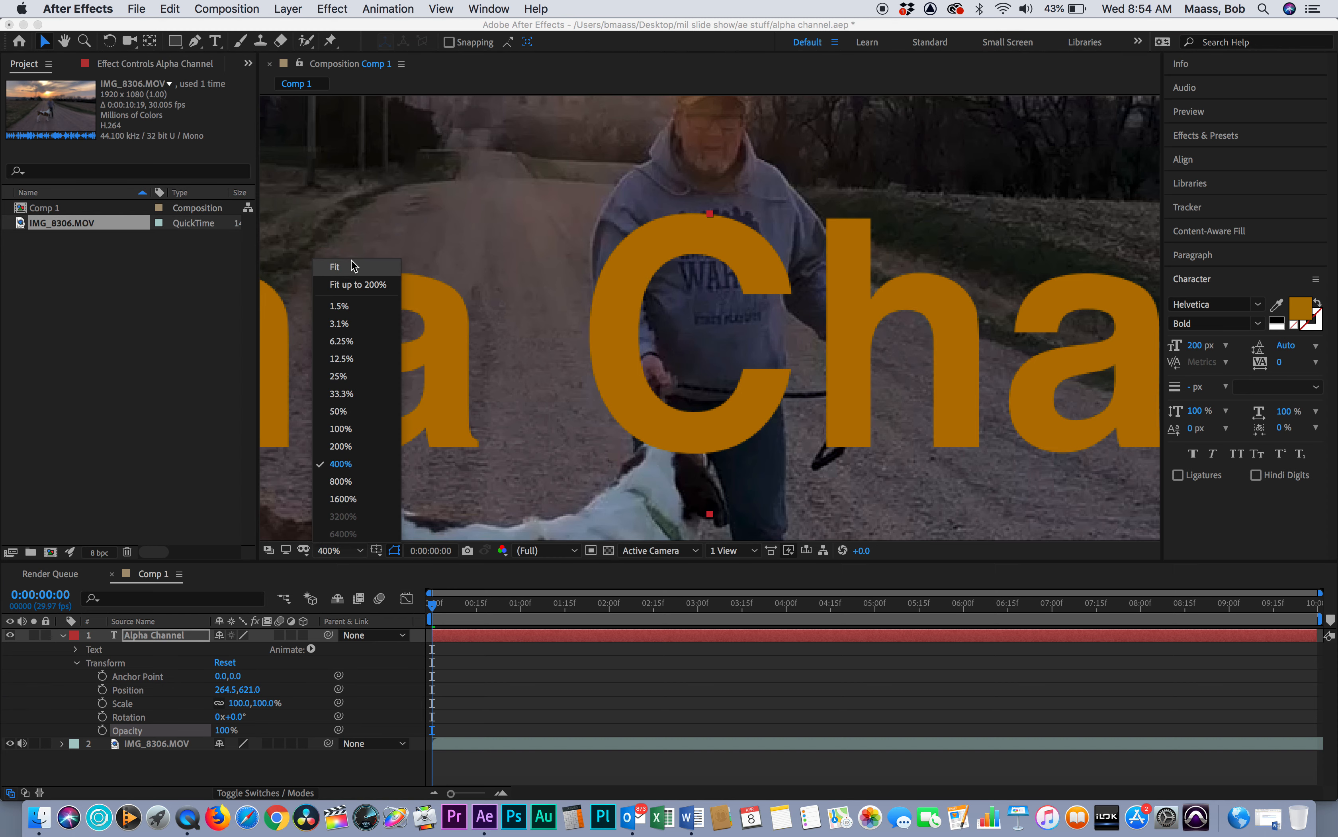
- Set the viewer Magnification to Fit so the whole composition shows
{"action": "left_click", "coordinate": [335, 266]}
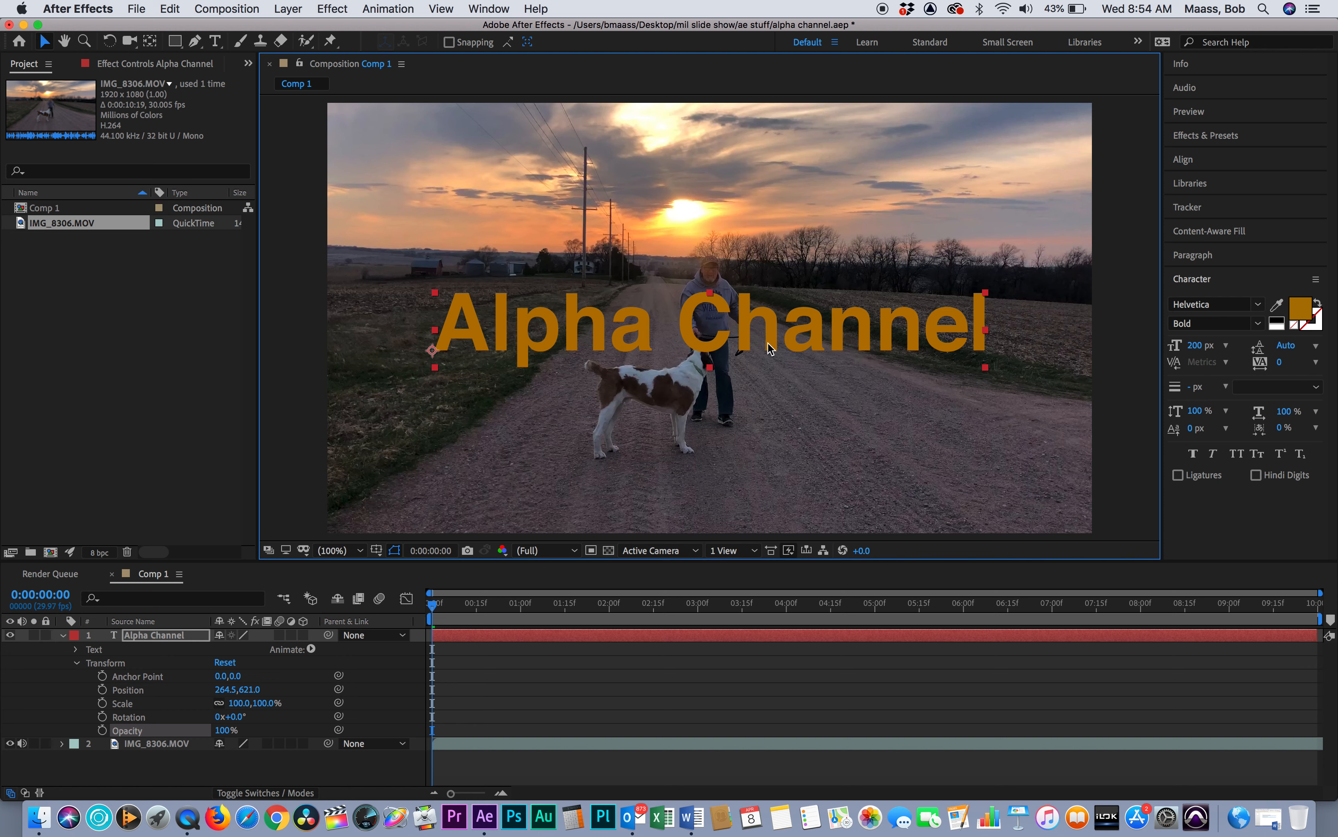
{"action": "mouse_move", "coordinate": [673, 323]}
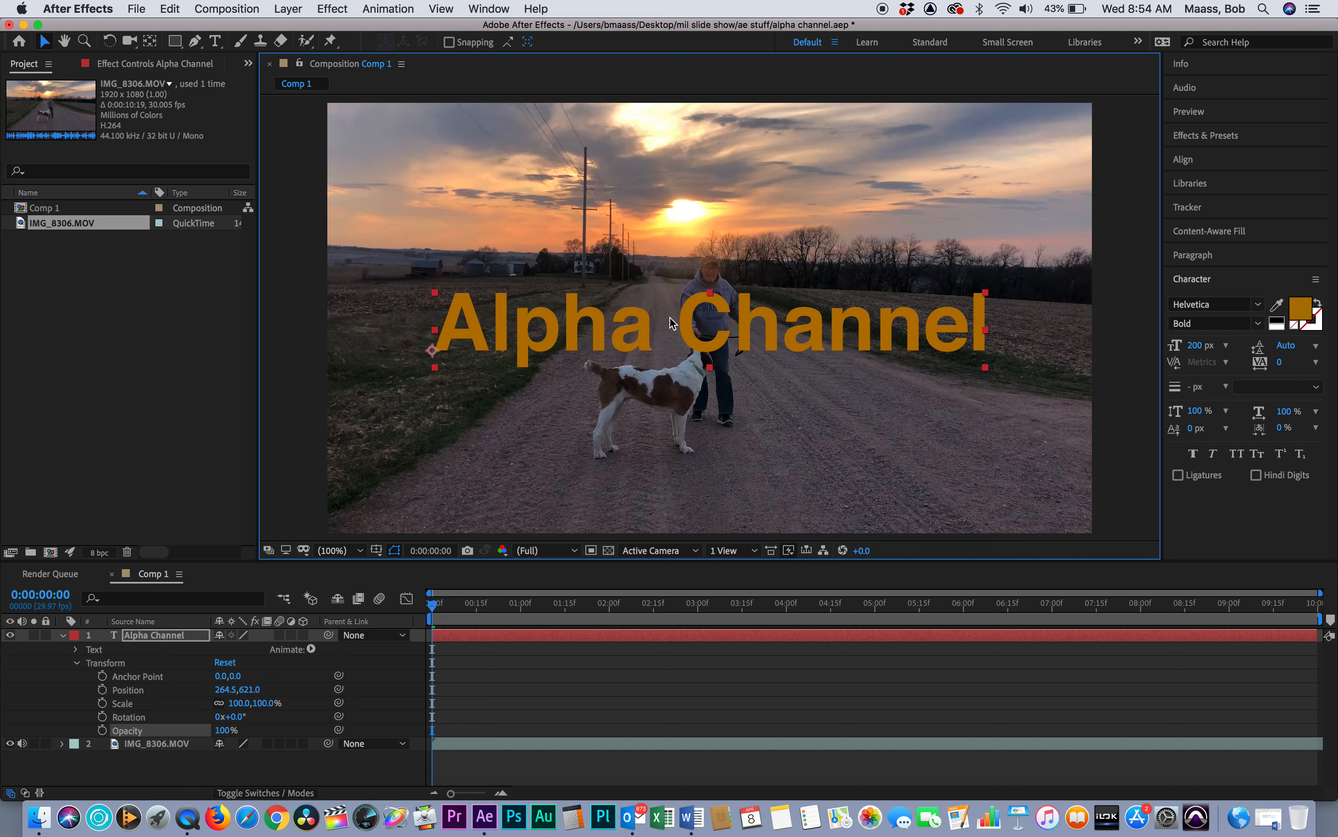
{"action": "mouse_move", "coordinate": [689, 333]}
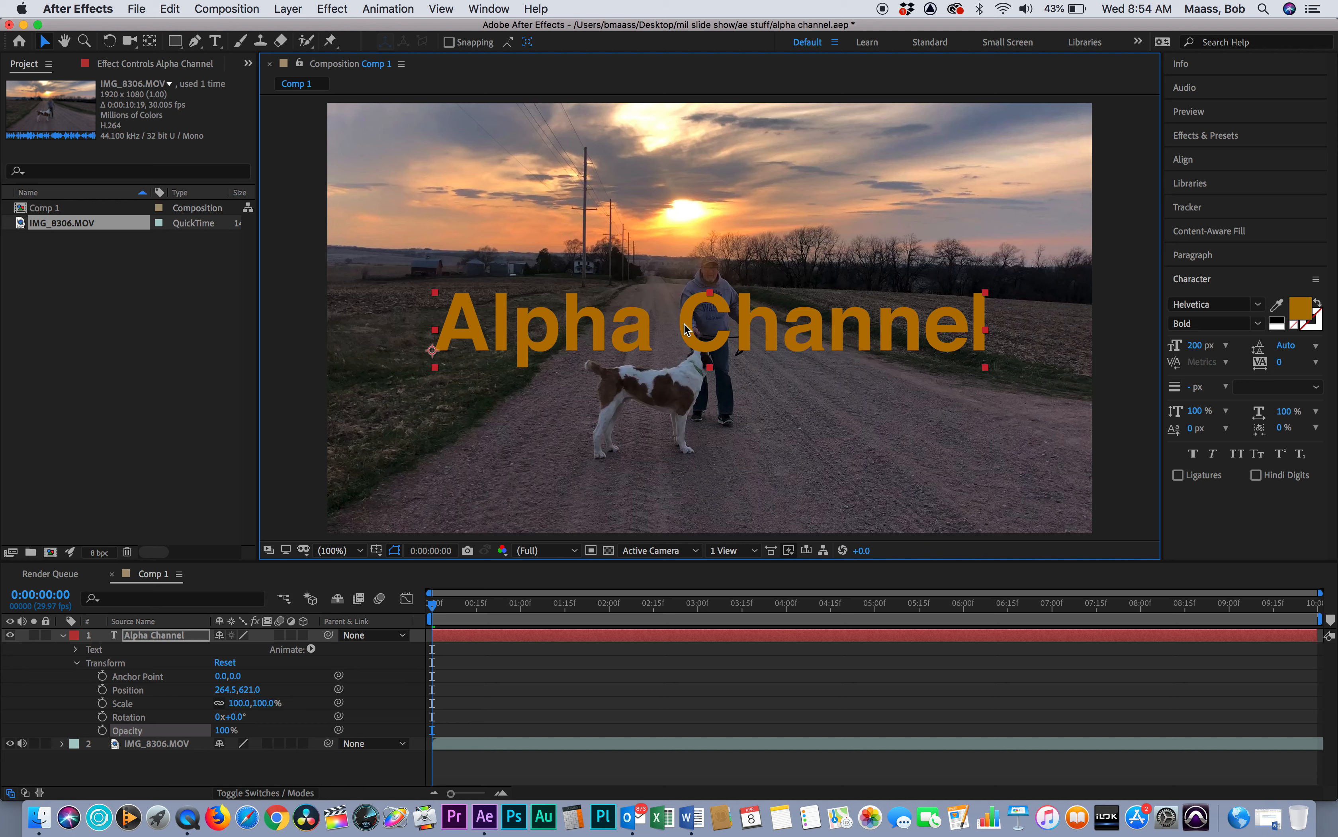
{"action": "mouse_move", "coordinate": [668, 332]}
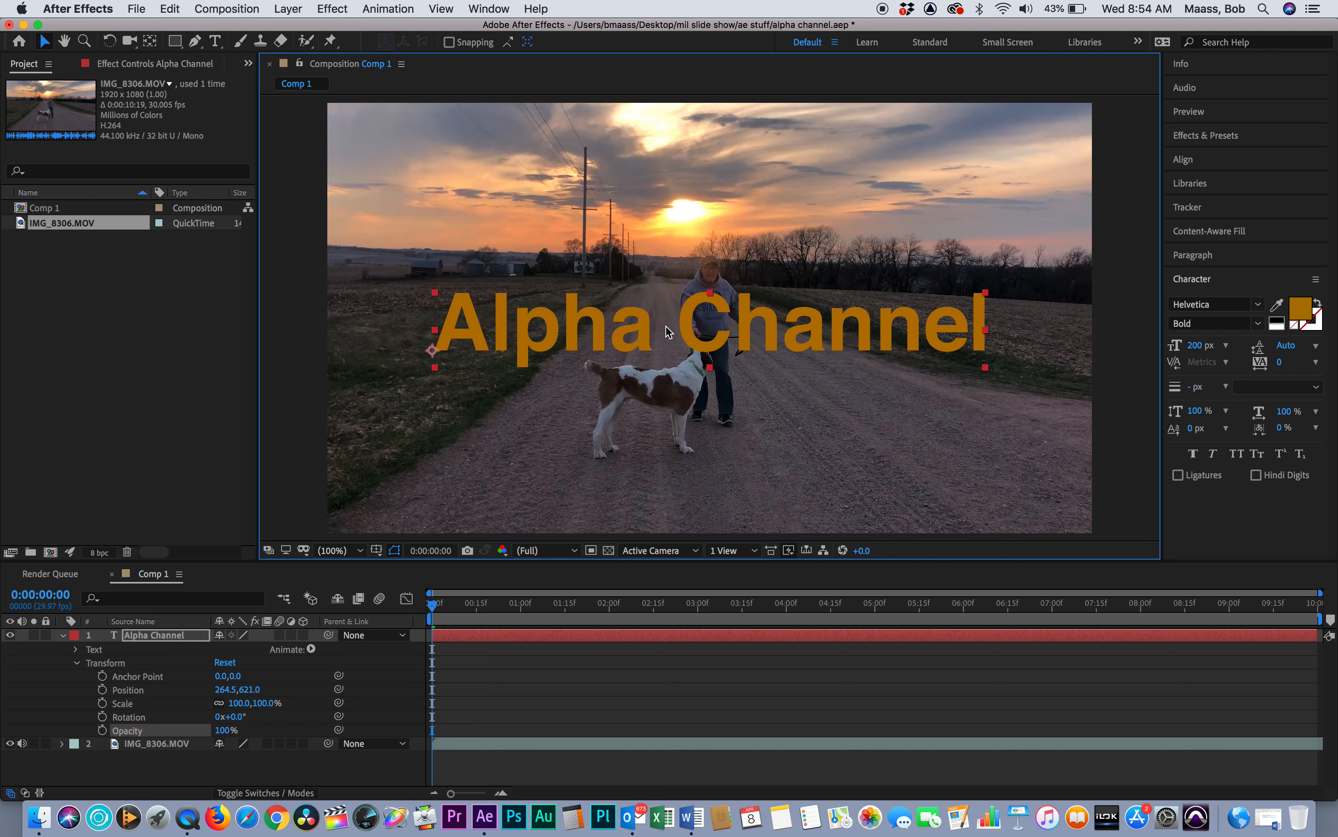
{"action": "mouse_move", "coordinate": [725, 400]}
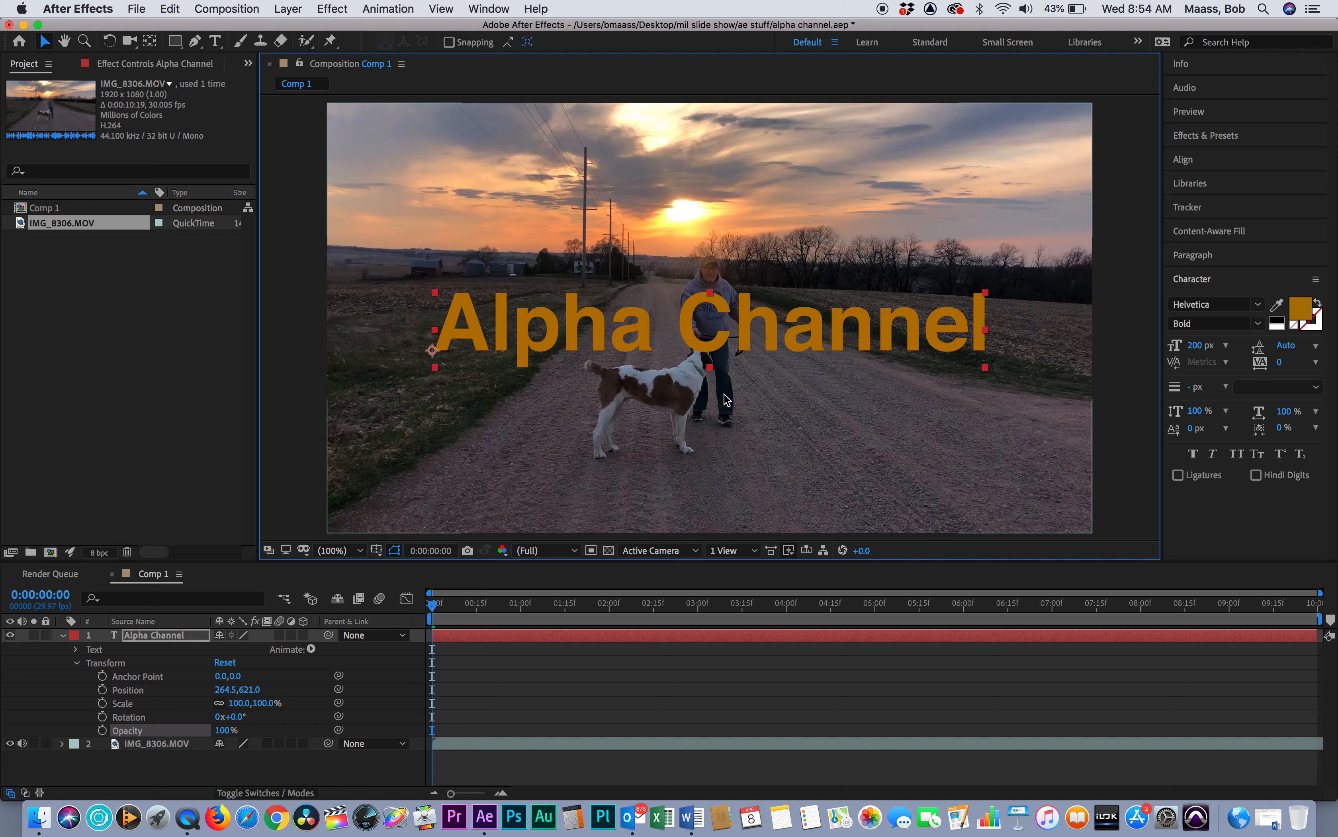
{"action": "mouse_move", "coordinate": [633, 345]}
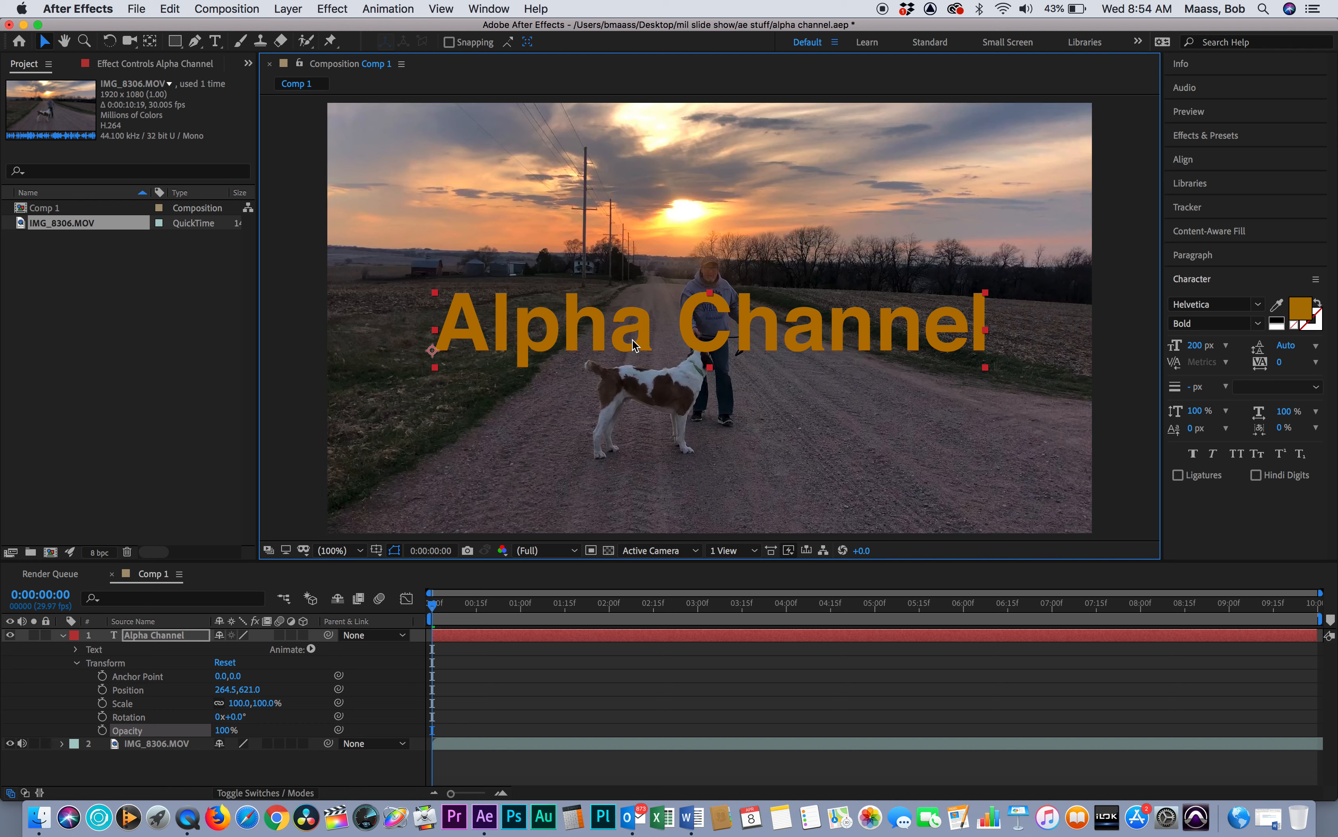
{"action": "mouse_move", "coordinate": [289, 695]}
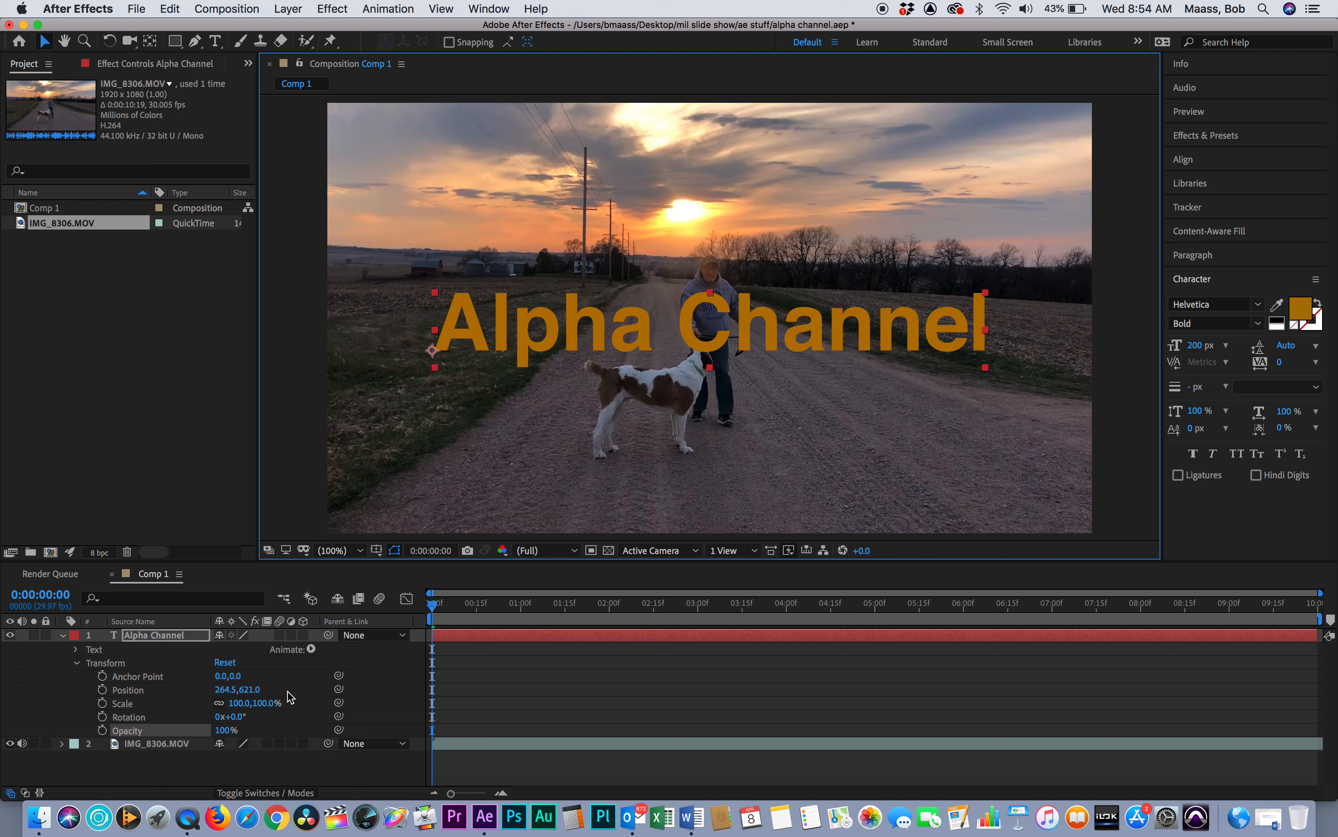
{"action": "mouse_move", "coordinate": [521, 452]}
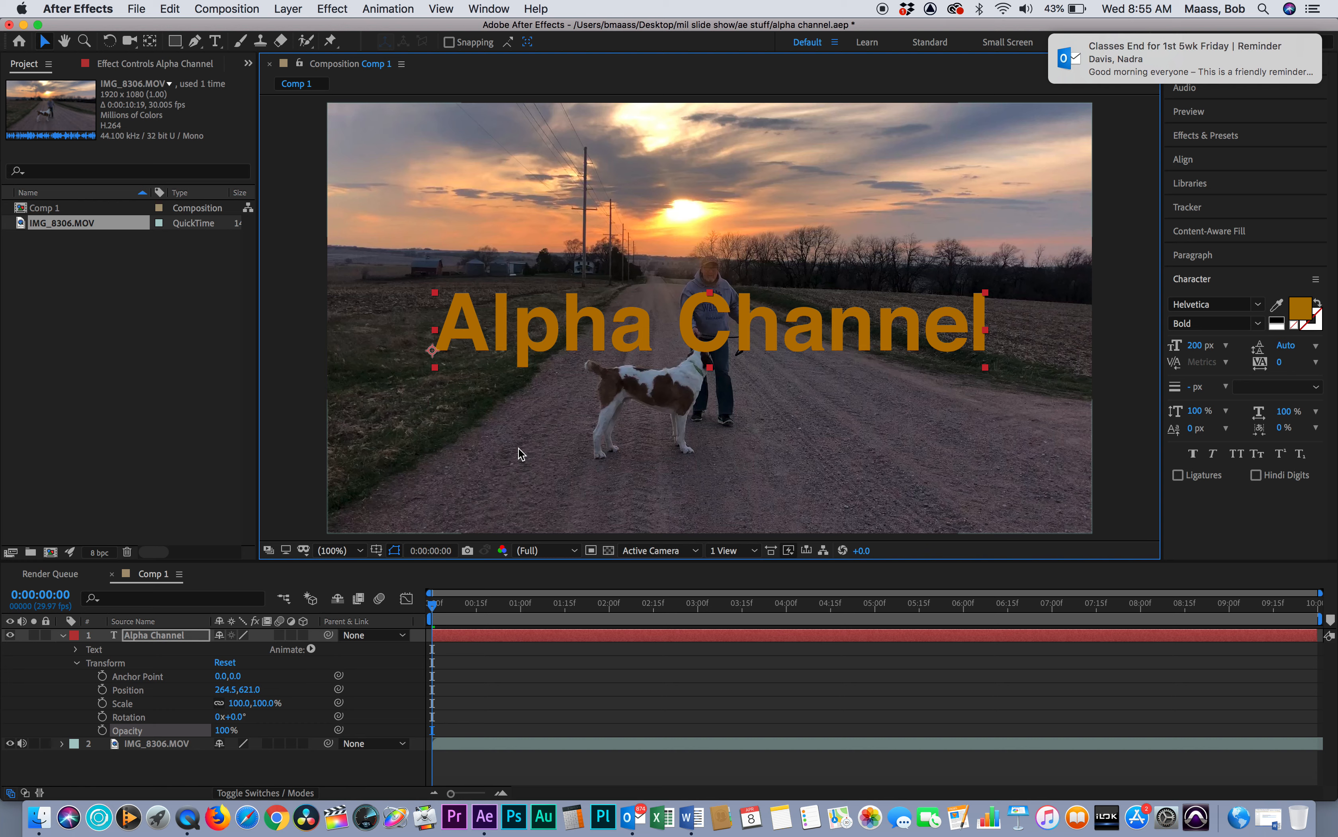
{"action": "mouse_move", "coordinate": [593, 384]}
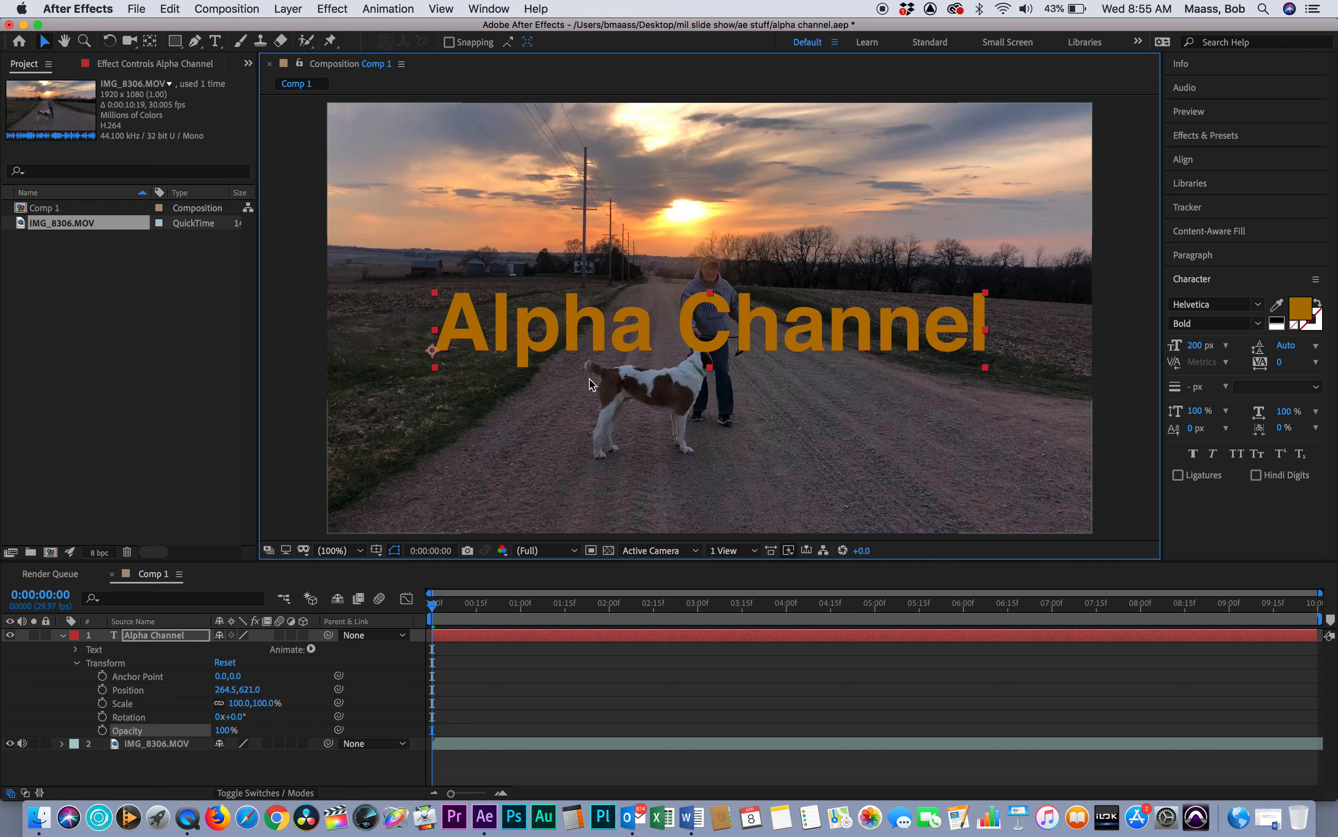
{"action": "mouse_move", "coordinate": [577, 458]}
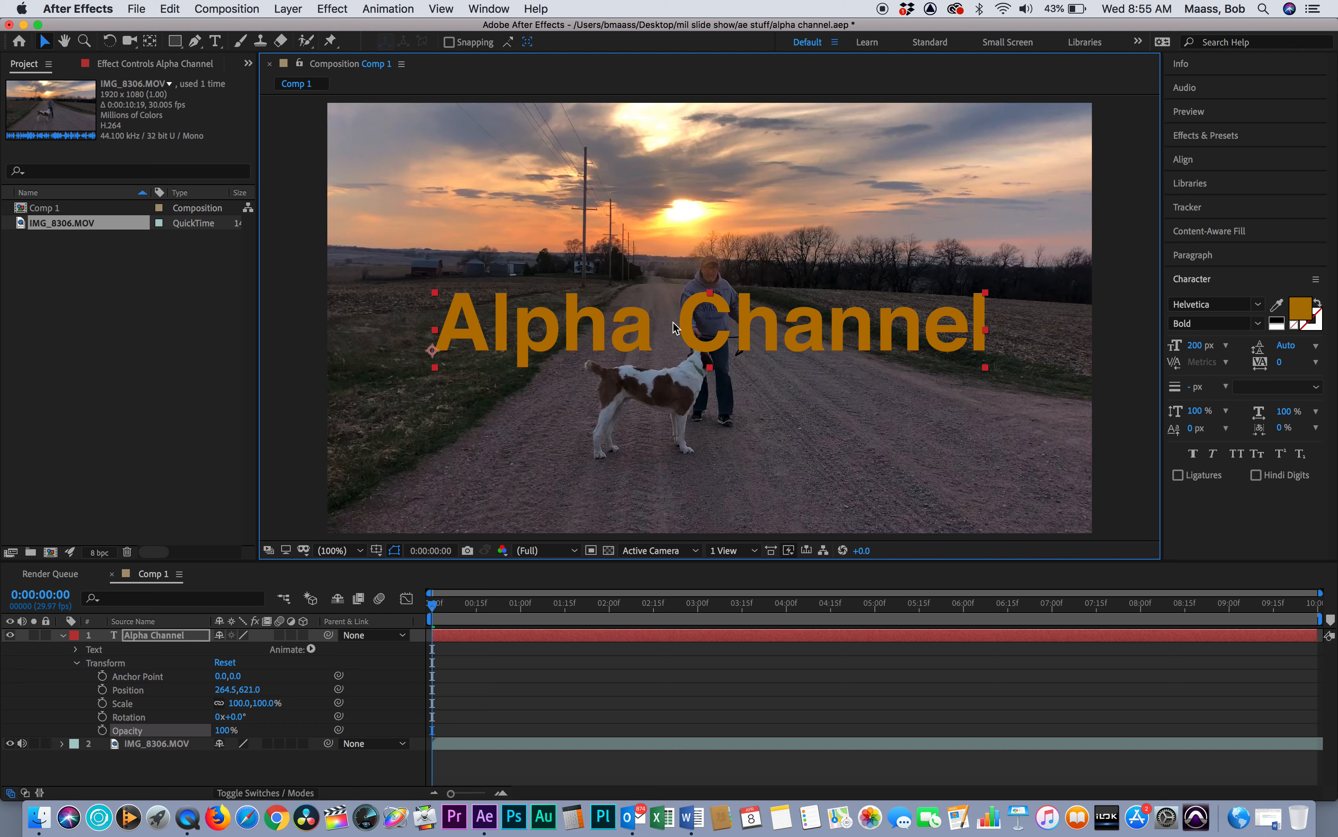
{"action": "mouse_move", "coordinate": [725, 318]}
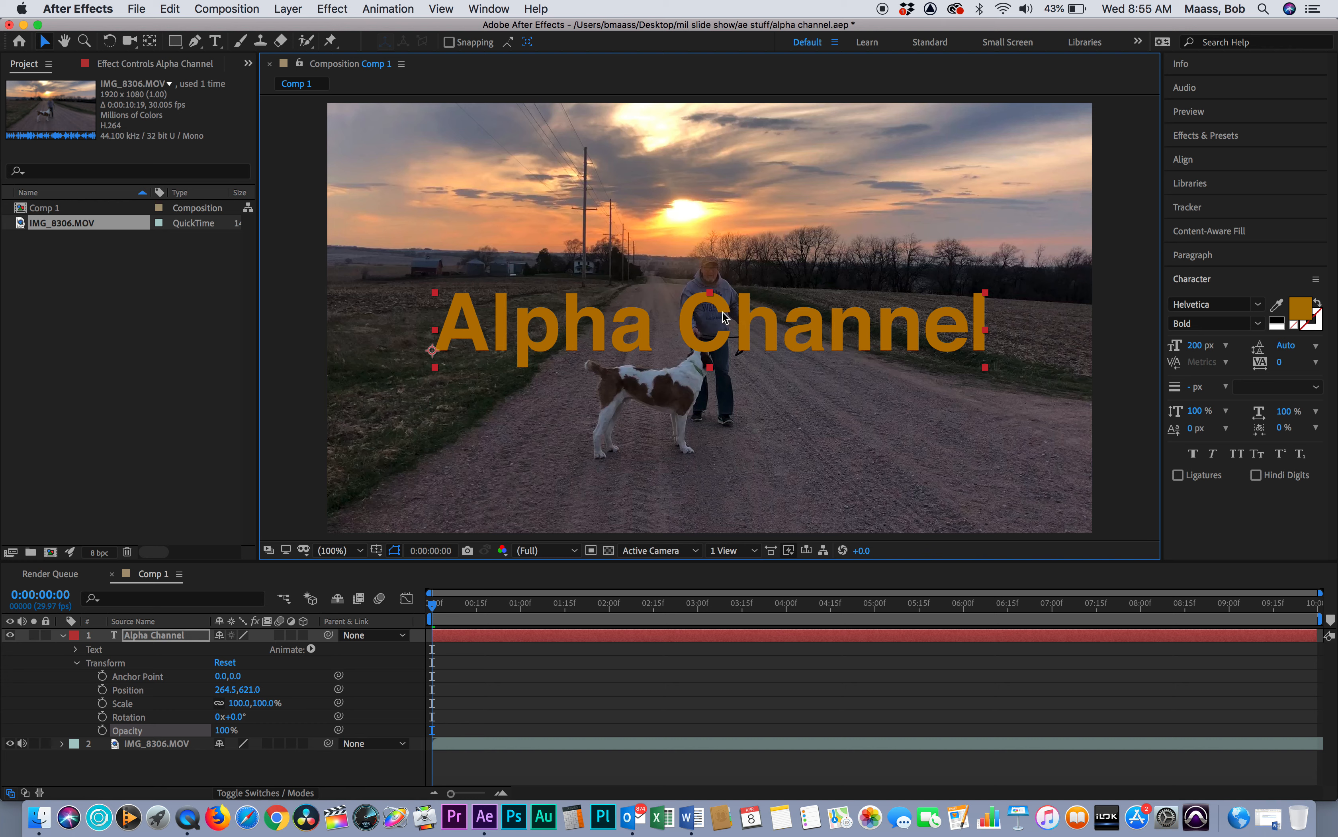
{"action": "mouse_move", "coordinate": [303, 700]}
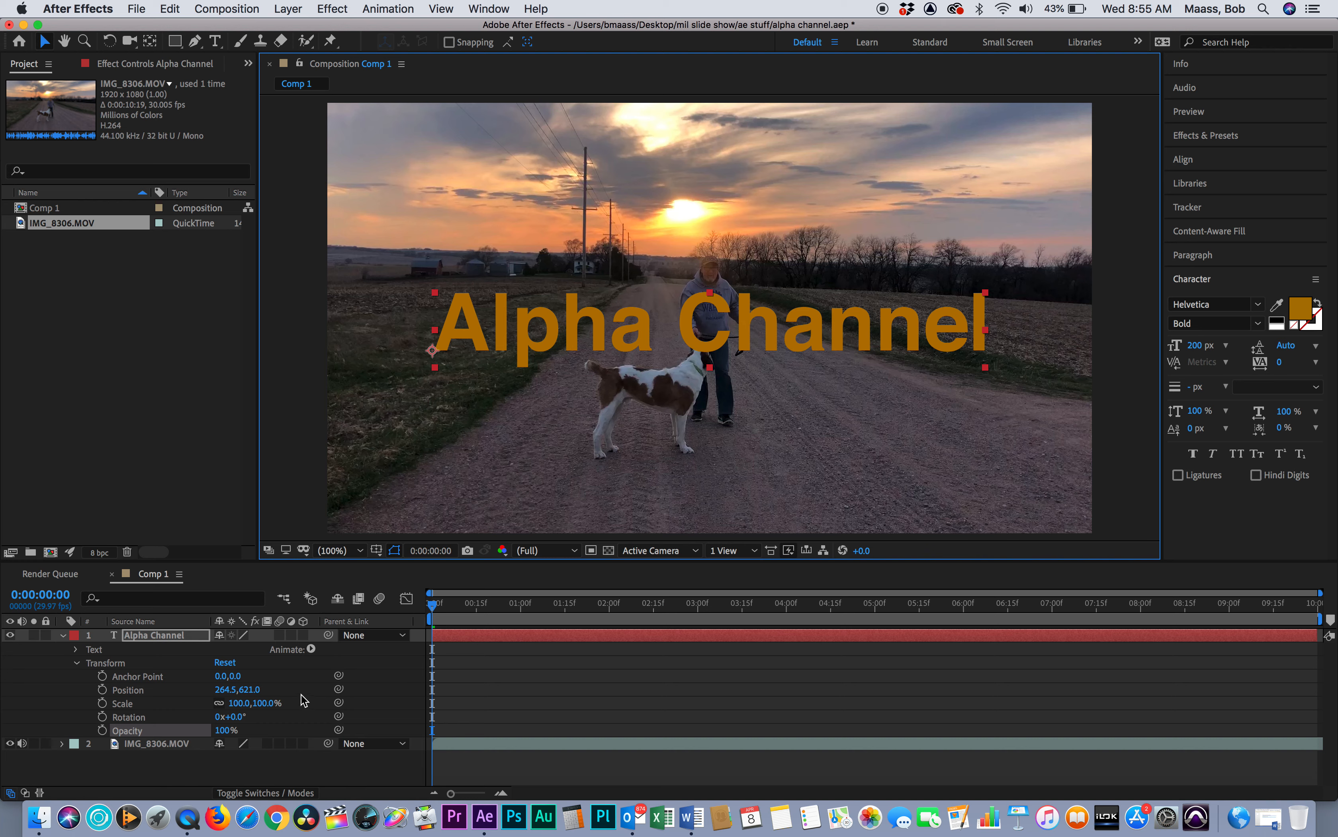